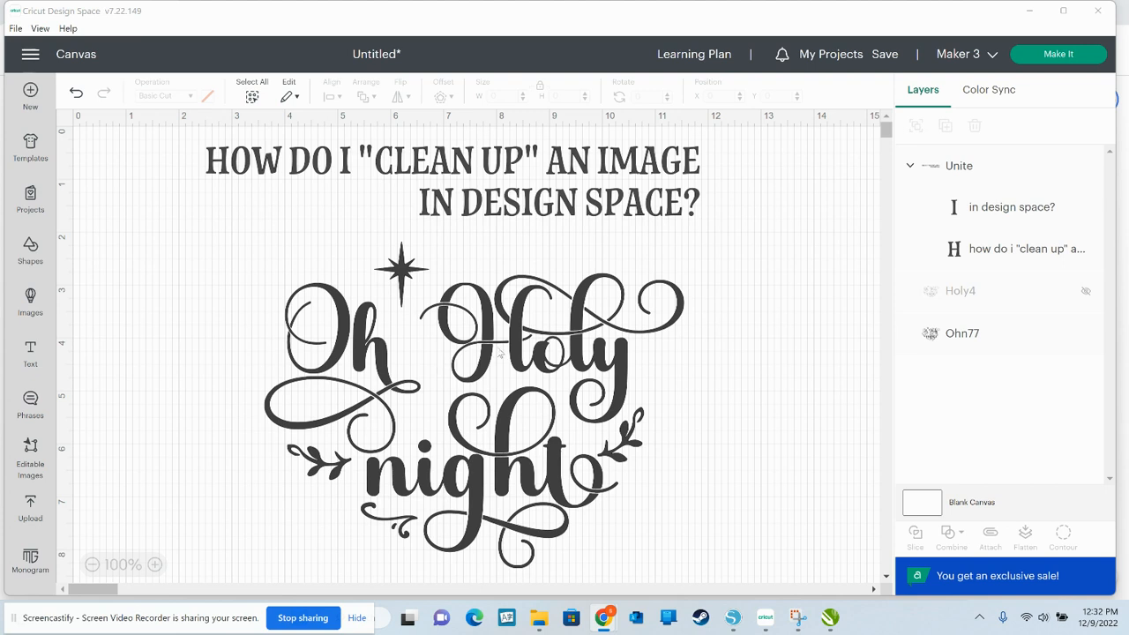
{"action": "mouse_move", "coordinate": [491, 352]}
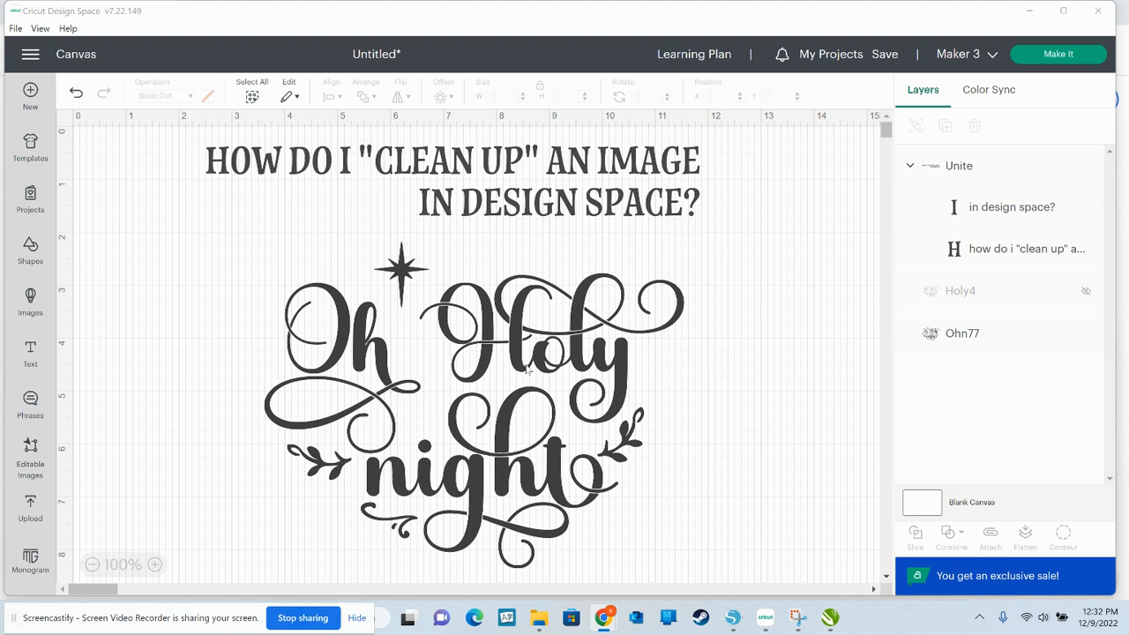
{"action": "mouse_move", "coordinate": [540, 371]}
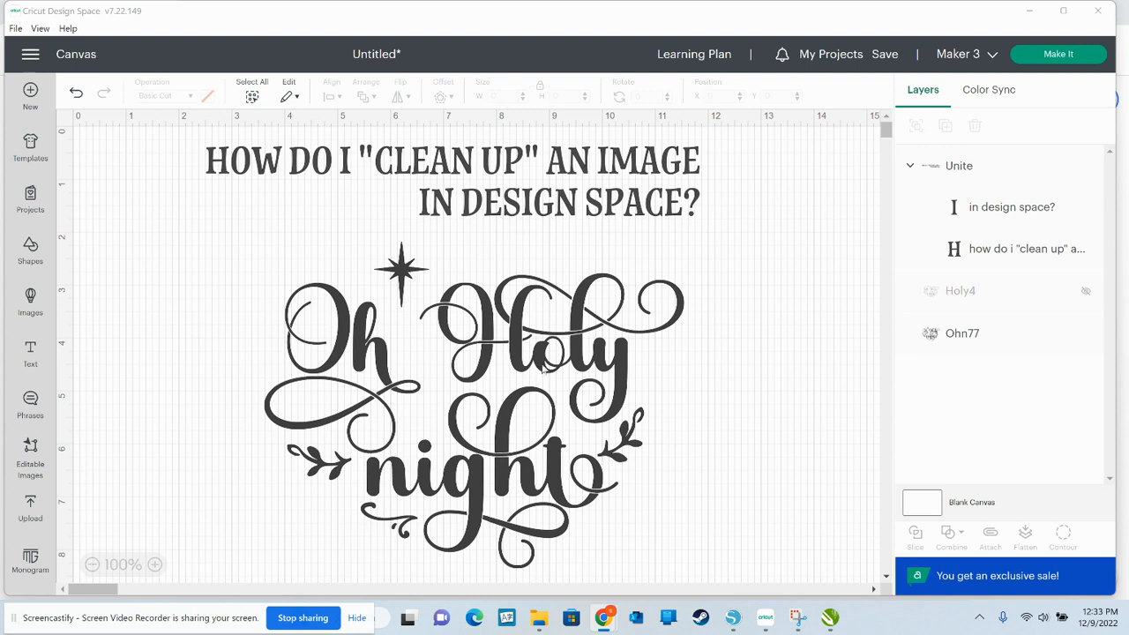
{"action": "mouse_move", "coordinate": [713, 466]}
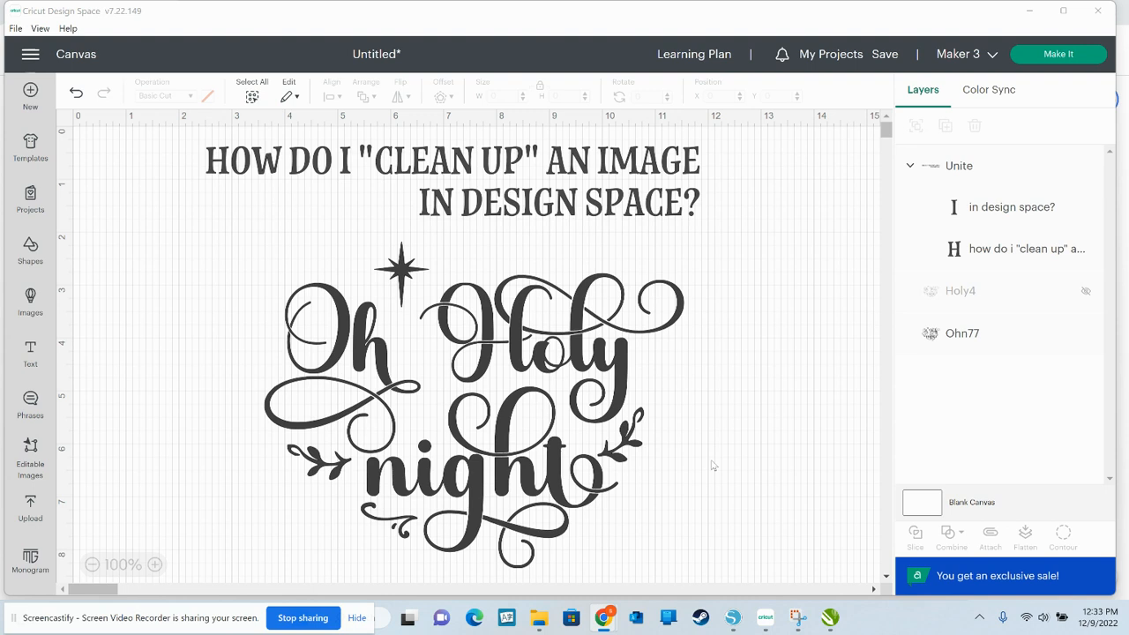
{"action": "mouse_move", "coordinate": [720, 372]}
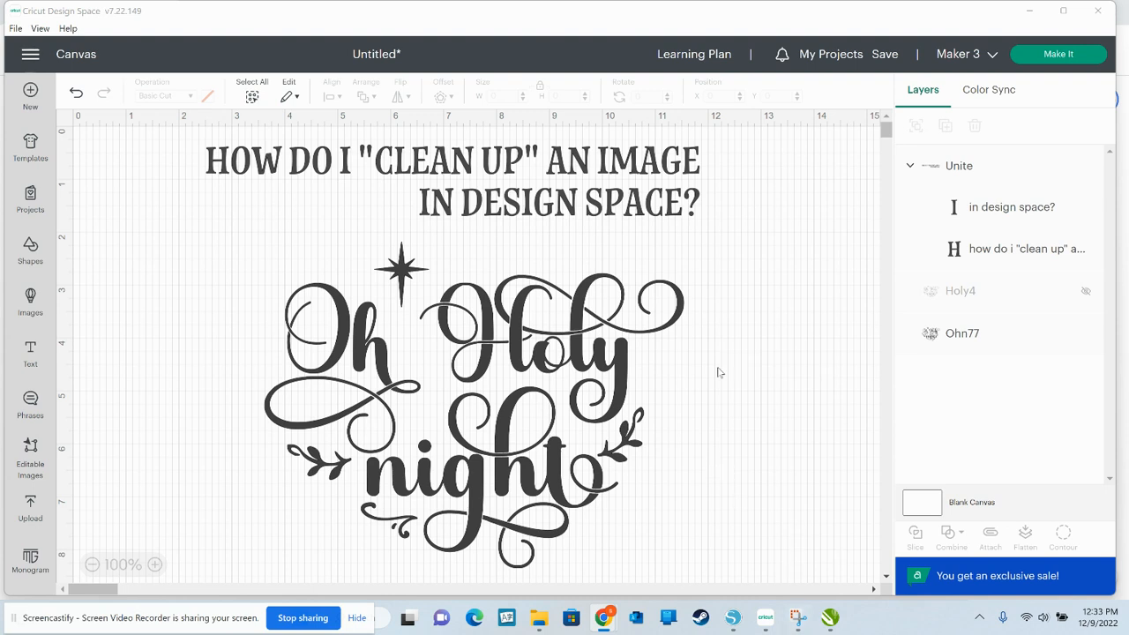
{"action": "mouse_move", "coordinate": [741, 360]}
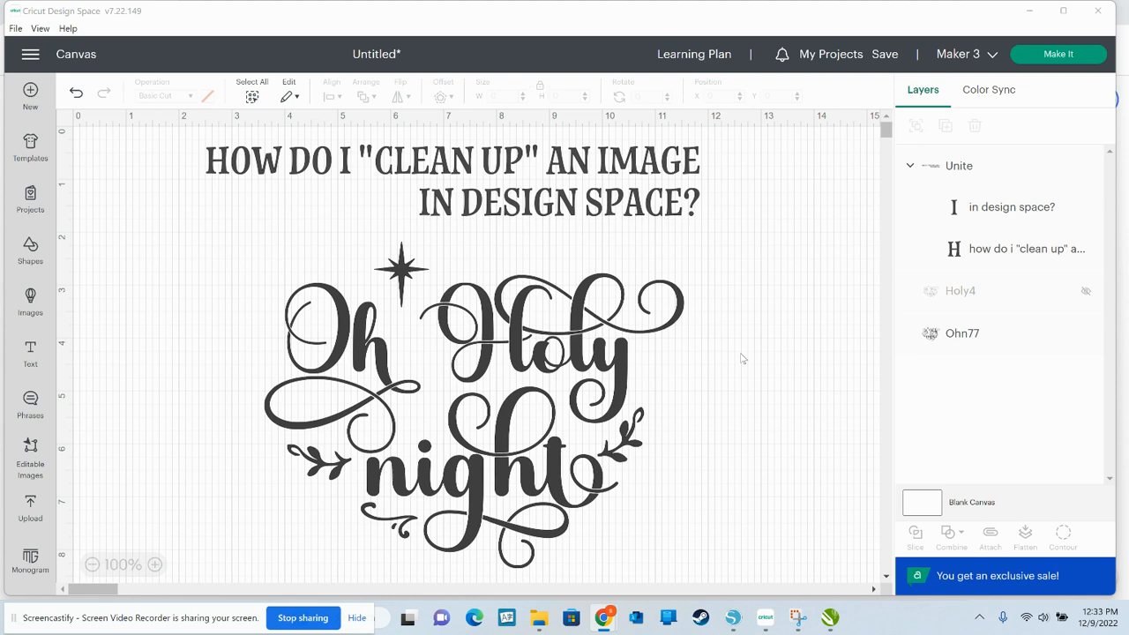
{"action": "mouse_move", "coordinate": [739, 476]}
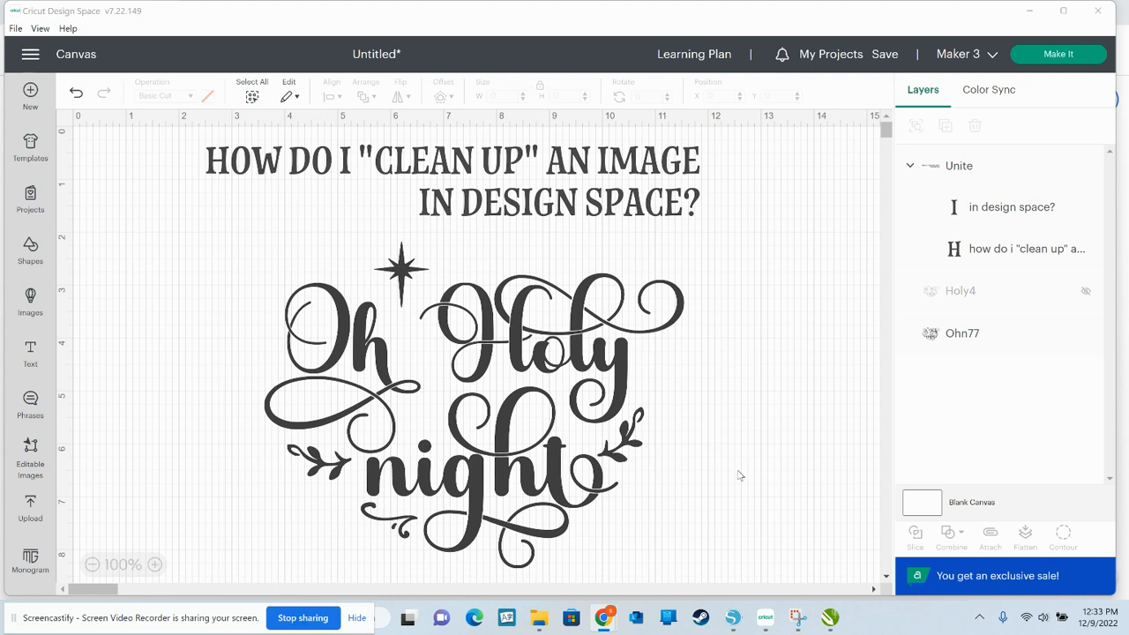
{"action": "mouse_move", "coordinate": [635, 370]}
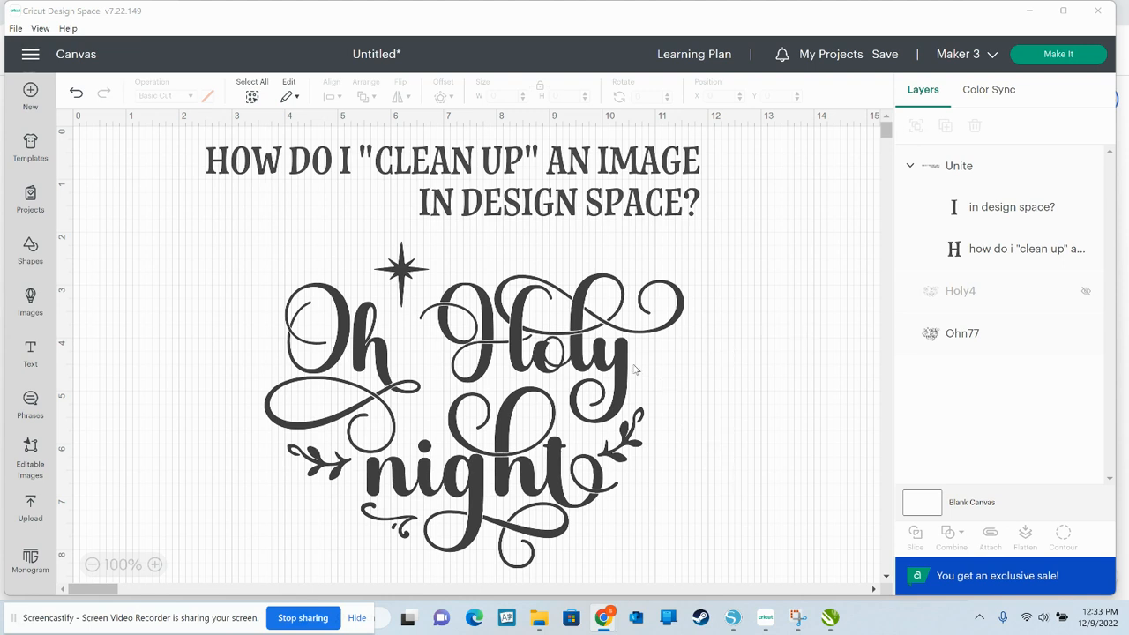
{"action": "mouse_move", "coordinate": [621, 377]}
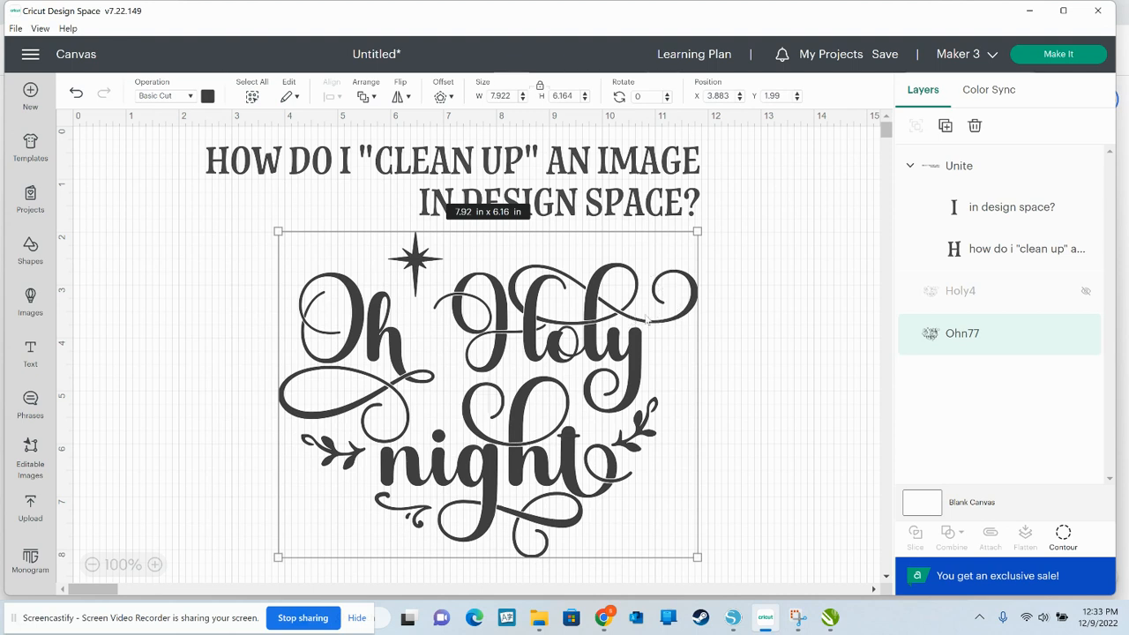
{"action": "mouse_move", "coordinate": [483, 251]}
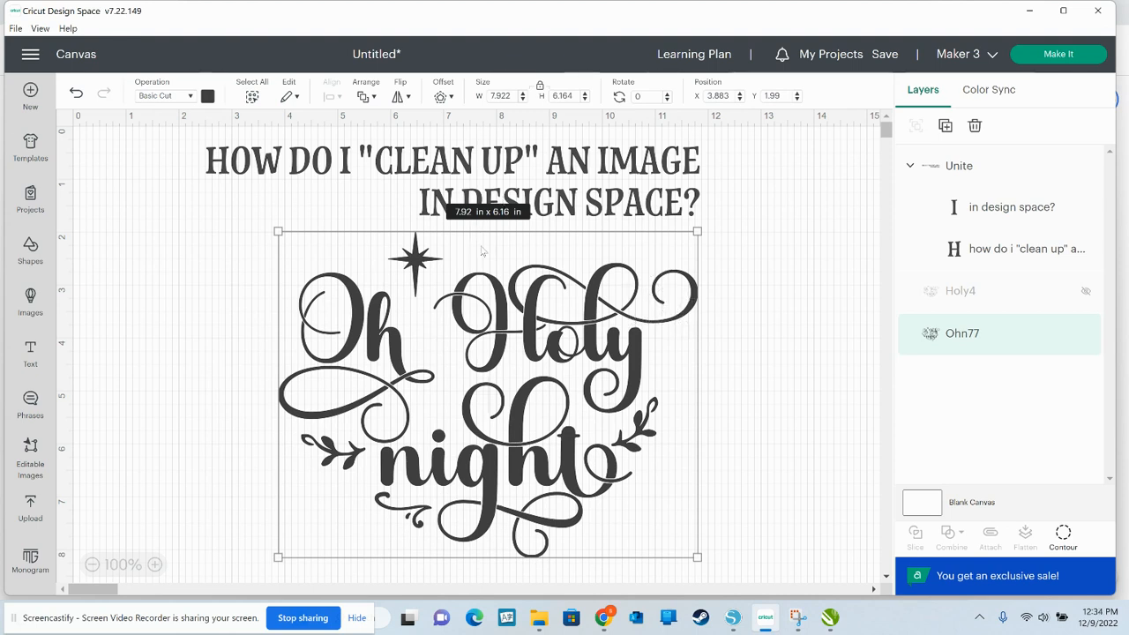
{"action": "mouse_move", "coordinate": [543, 319]}
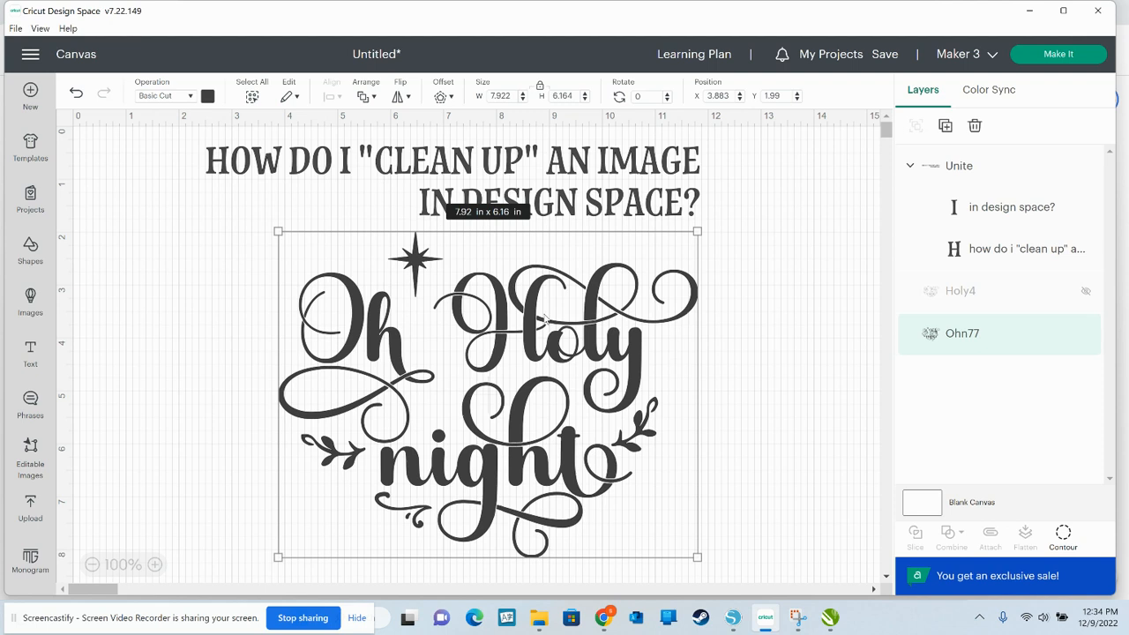
{"action": "mouse_move", "coordinate": [339, 307]}
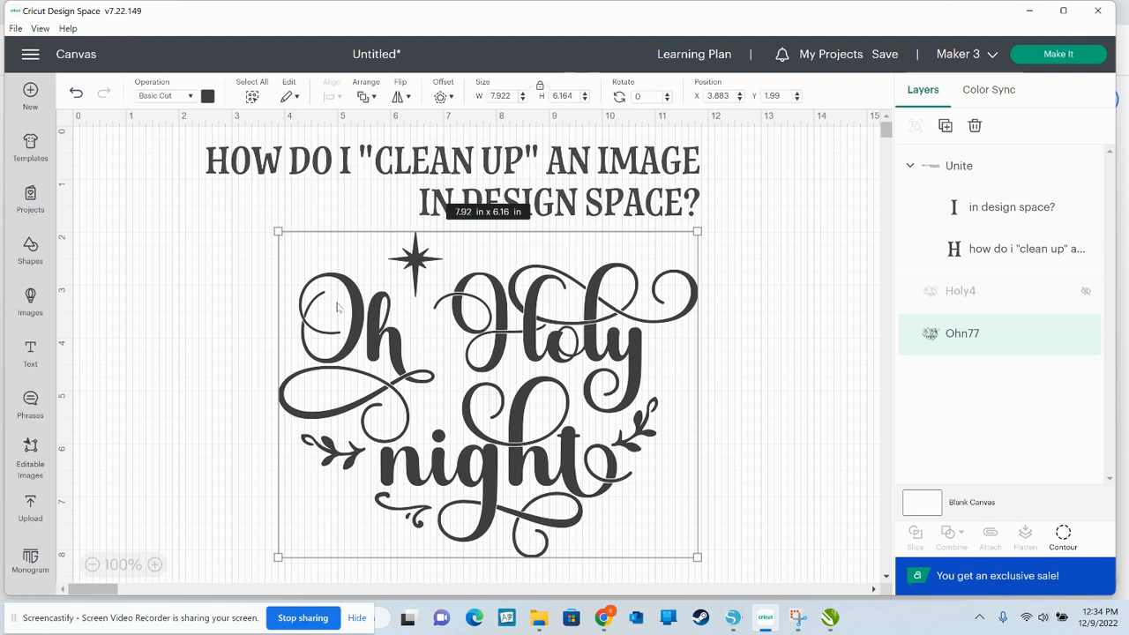
{"action": "mouse_move", "coordinate": [334, 330]}
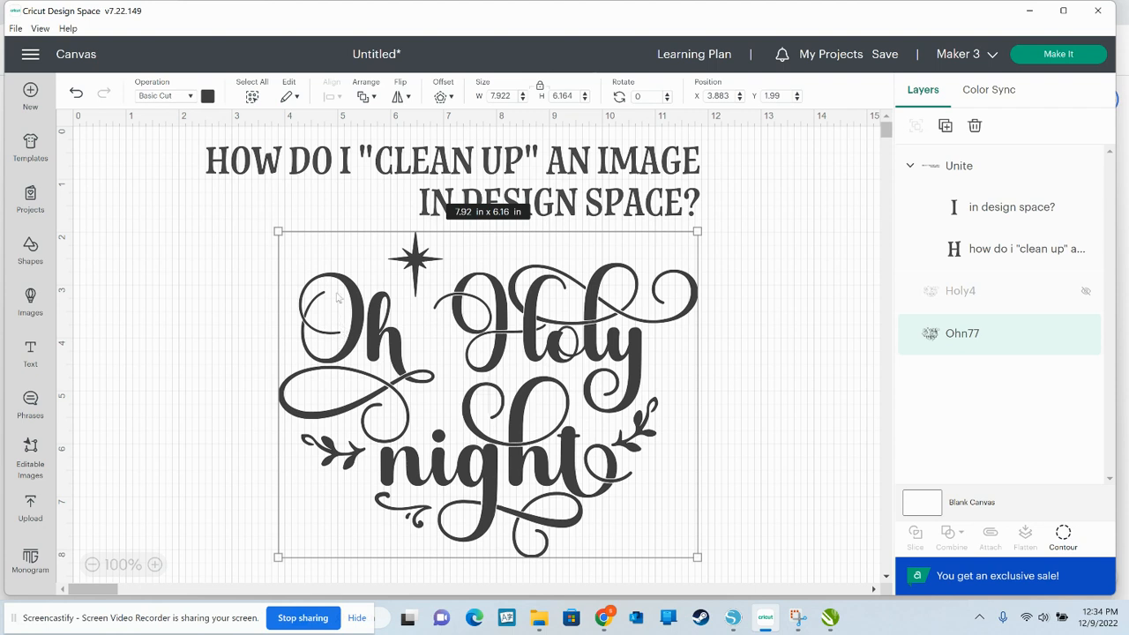
{"action": "mouse_move", "coordinate": [326, 332]}
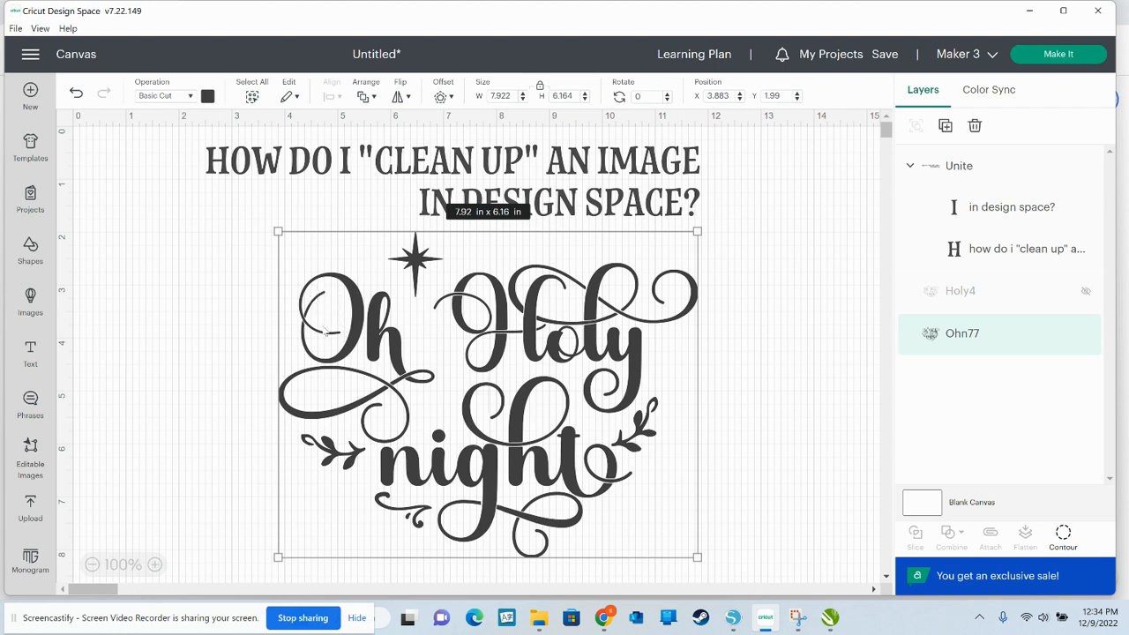
{"action": "mouse_move", "coordinate": [353, 317]}
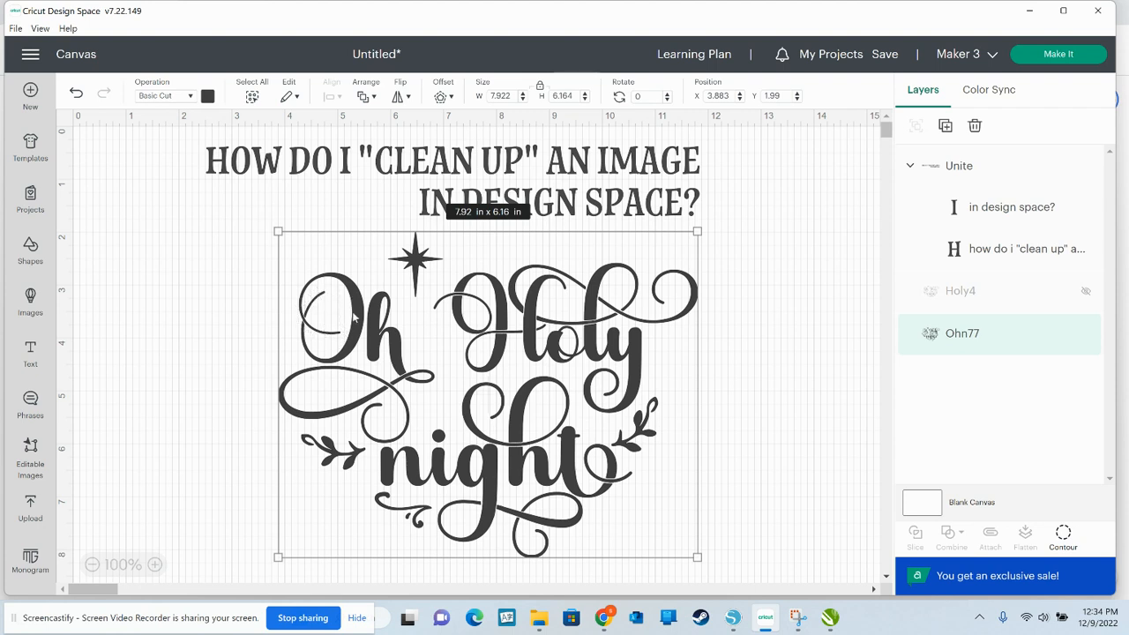
{"action": "mouse_move", "coordinate": [529, 332]}
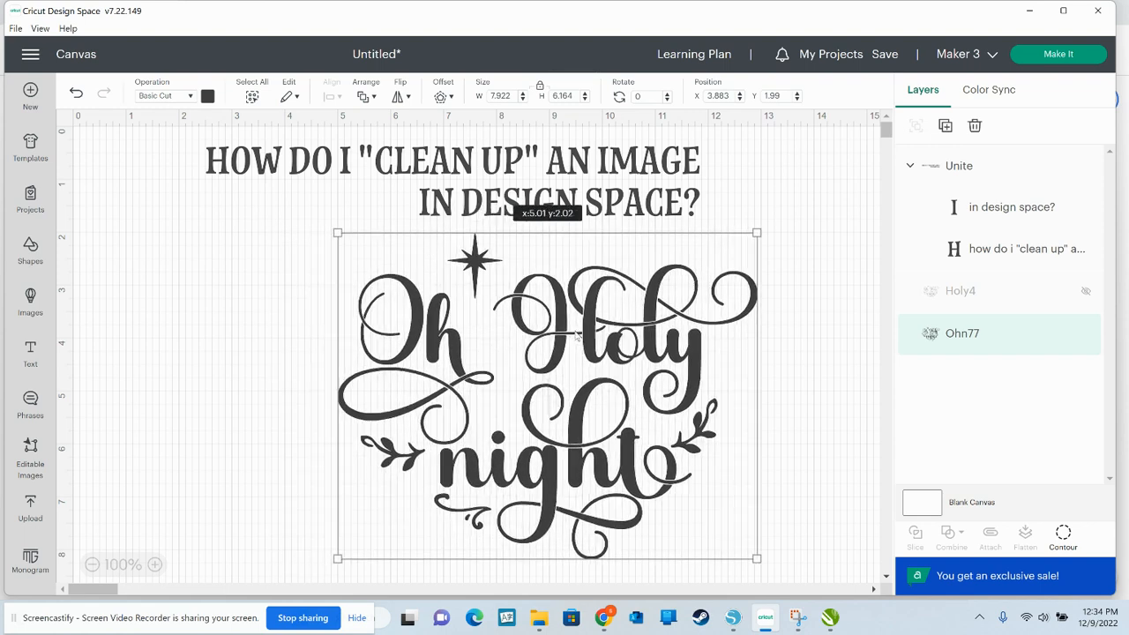
Move the Oh Holy night design slightly to the right on the canvas
{"action": "left_click_drag", "start_coordinate": [547, 388], "coordinate": [653, 388]}
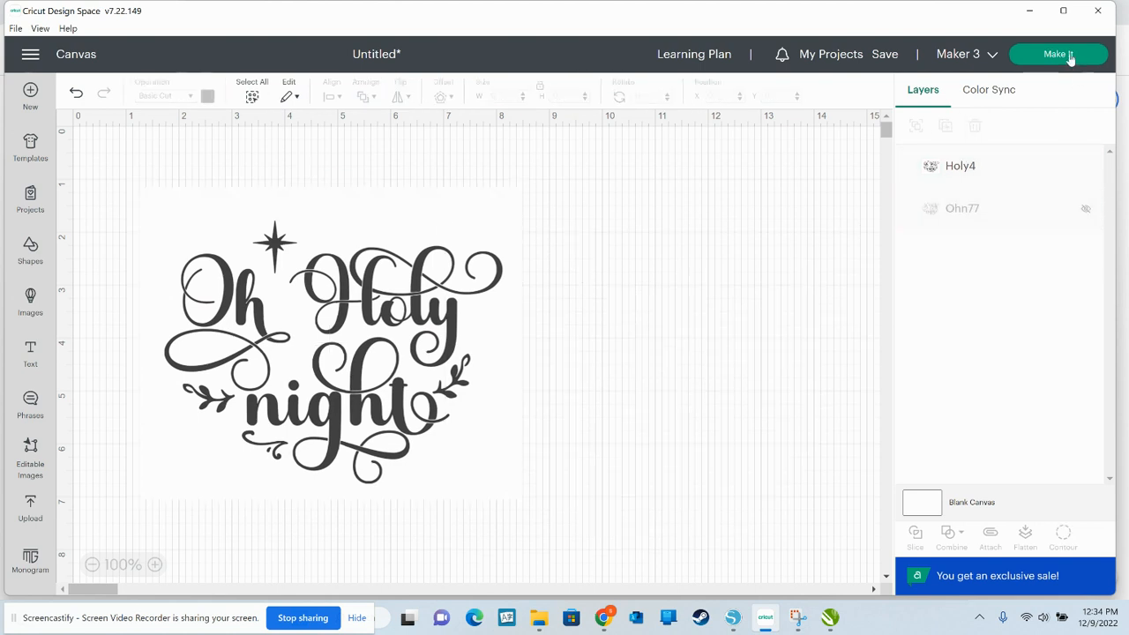
{"action": "left_click", "coordinate": [1058, 53]}
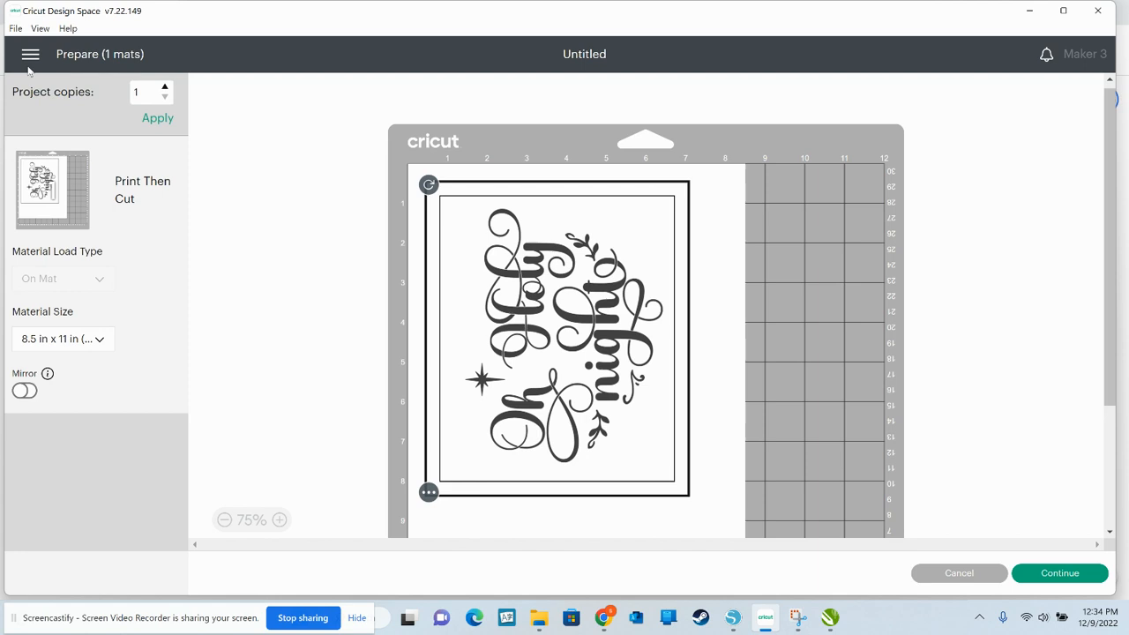
{"action": "left_click", "coordinate": [30, 53]}
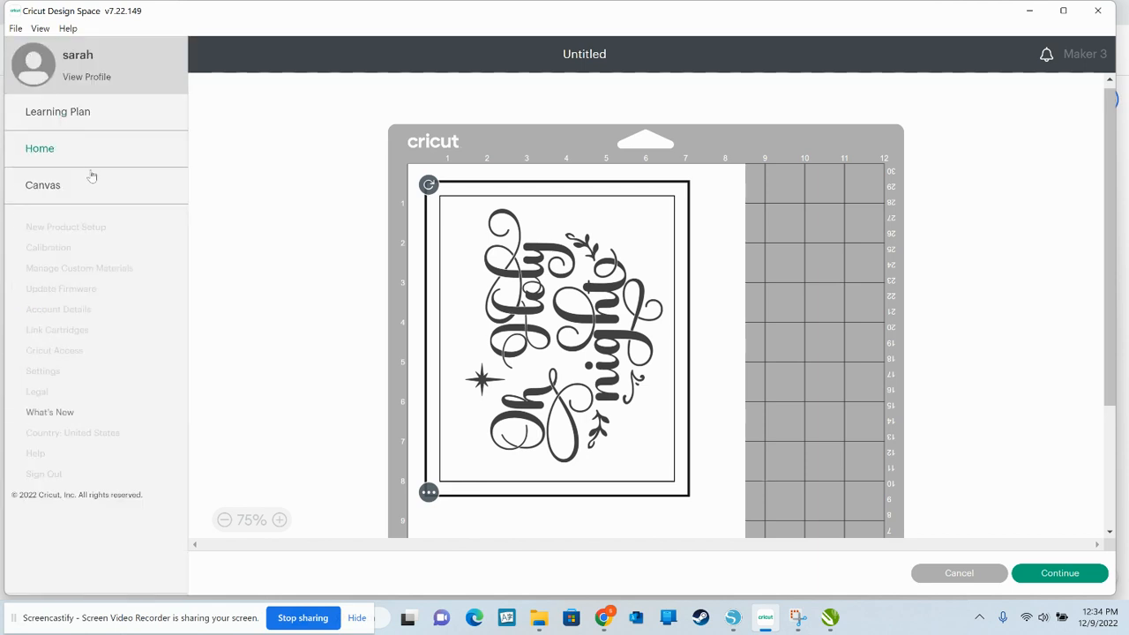
{"action": "left_click", "coordinate": [1058, 573]}
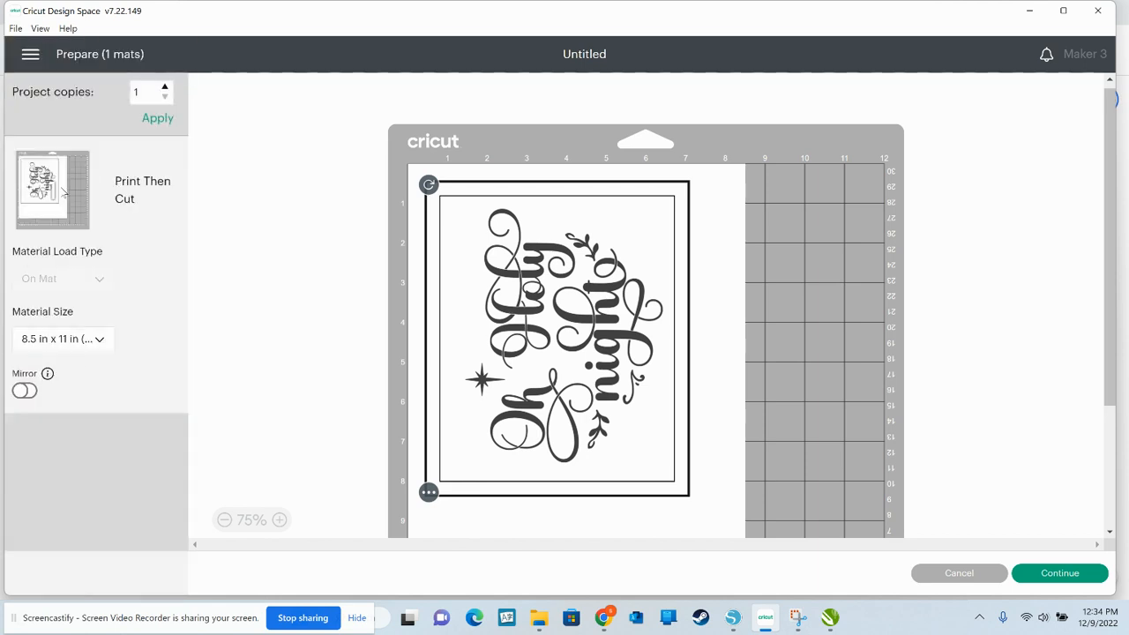
{"action": "left_click", "coordinate": [958, 571]}
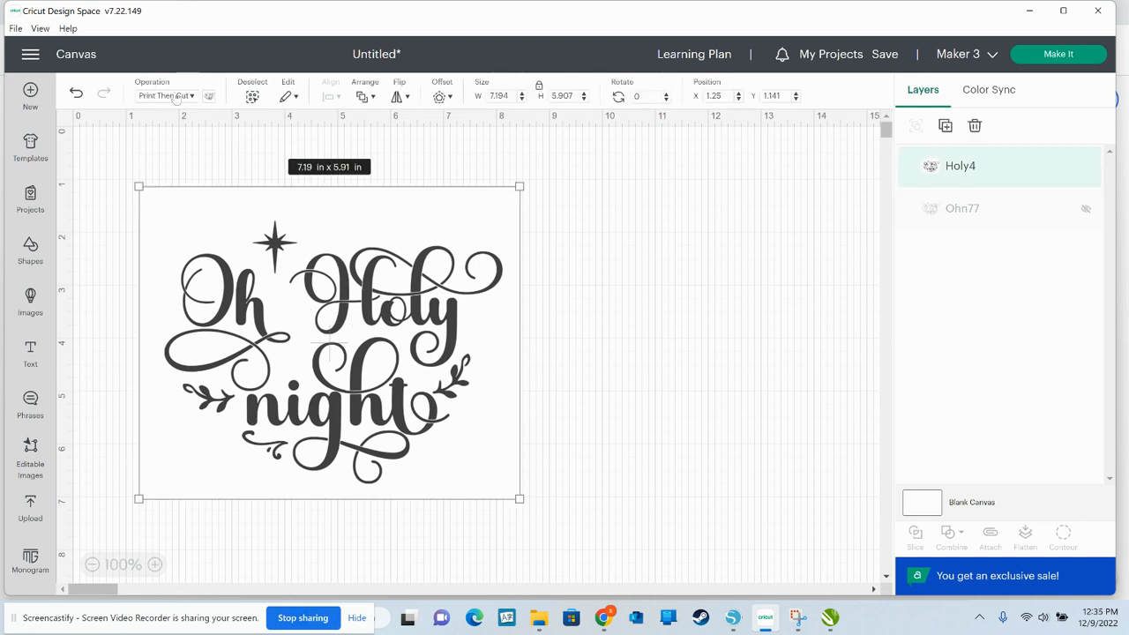
Switch the Holy4 design's operation to Basic Cut
{"action": "left_click", "coordinate": [168, 95]}
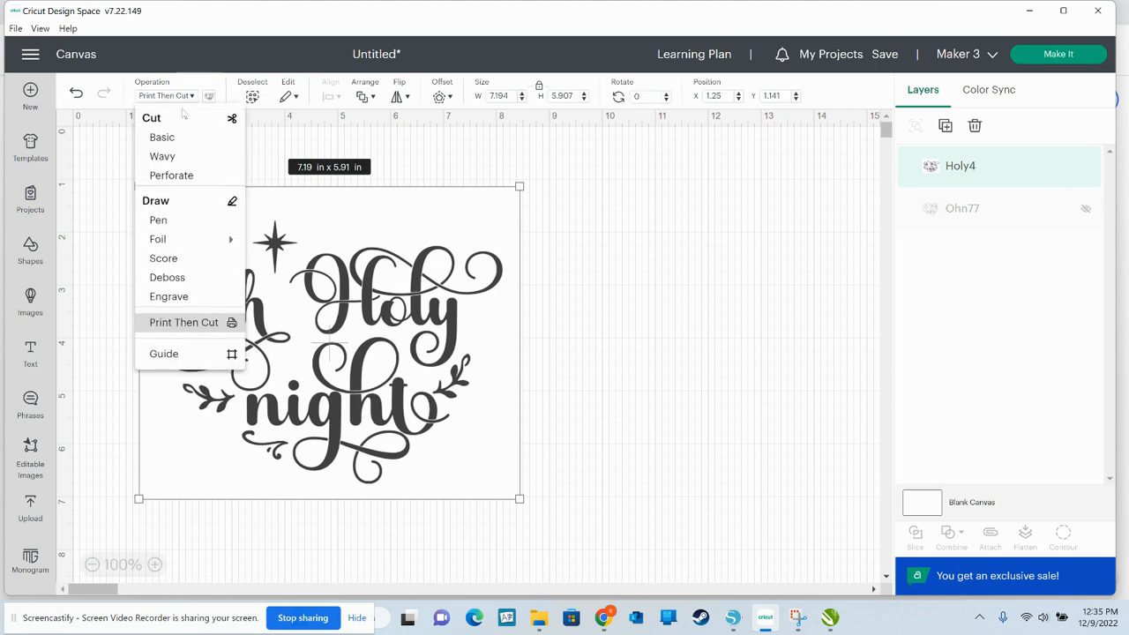
{"action": "mouse_move", "coordinate": [371, 330]}
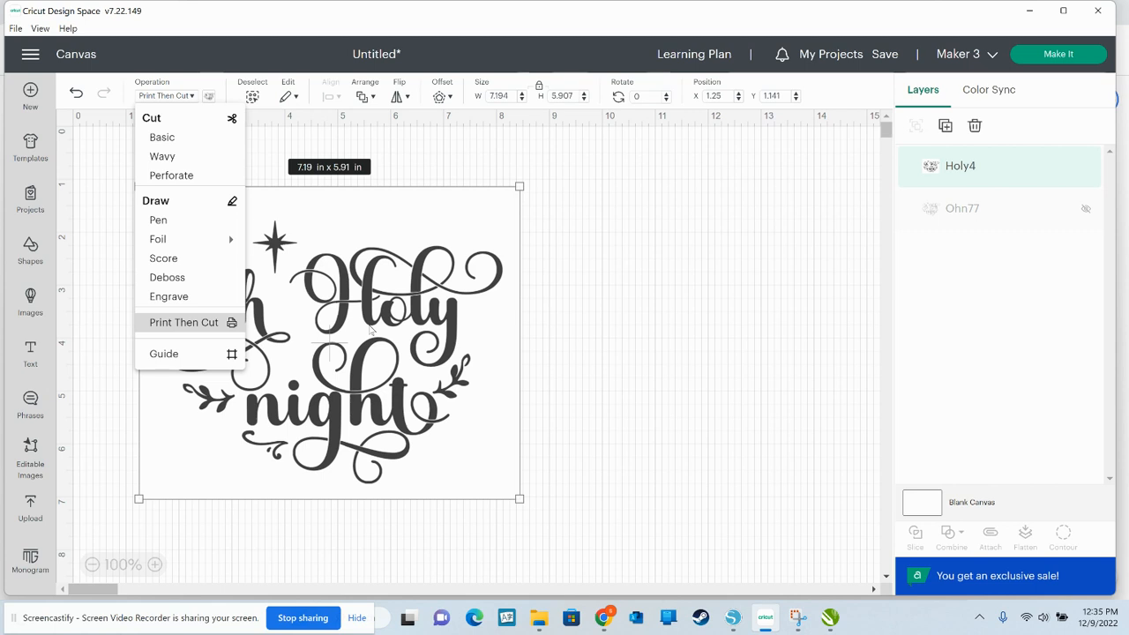
{"action": "mouse_move", "coordinate": [325, 230]}
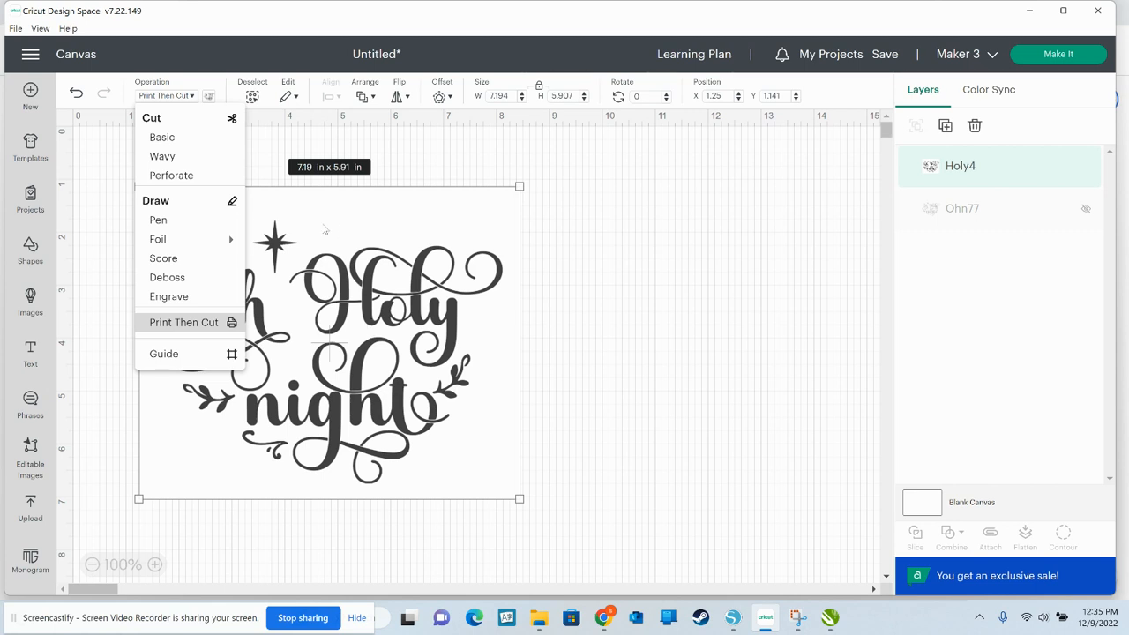
{"action": "mouse_move", "coordinate": [163, 116]}
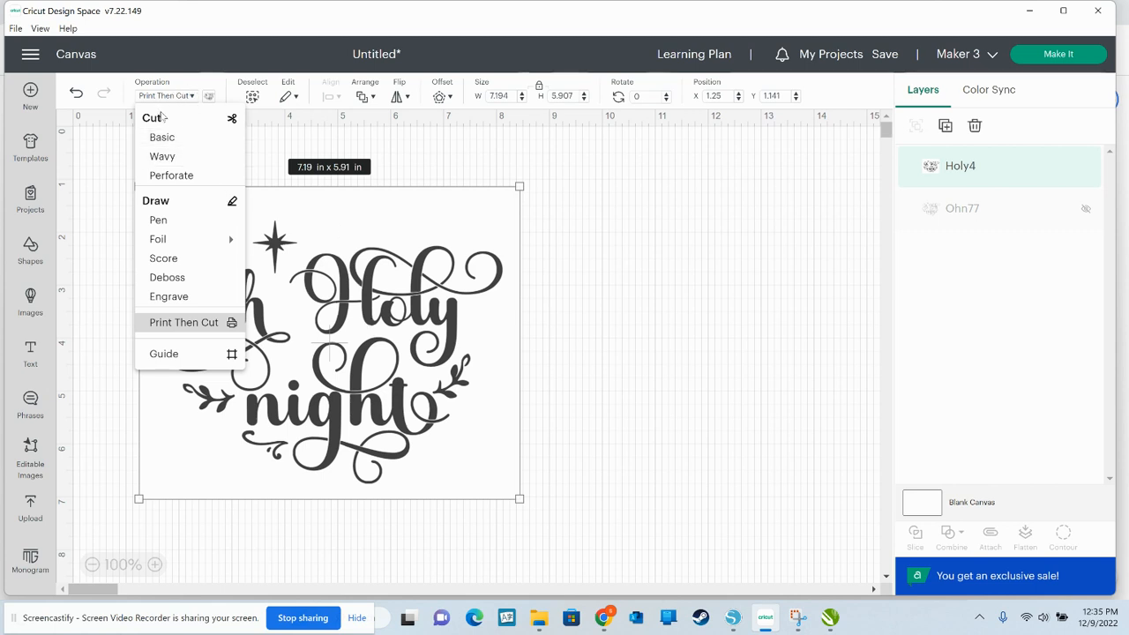
{"action": "mouse_move", "coordinate": [162, 137]}
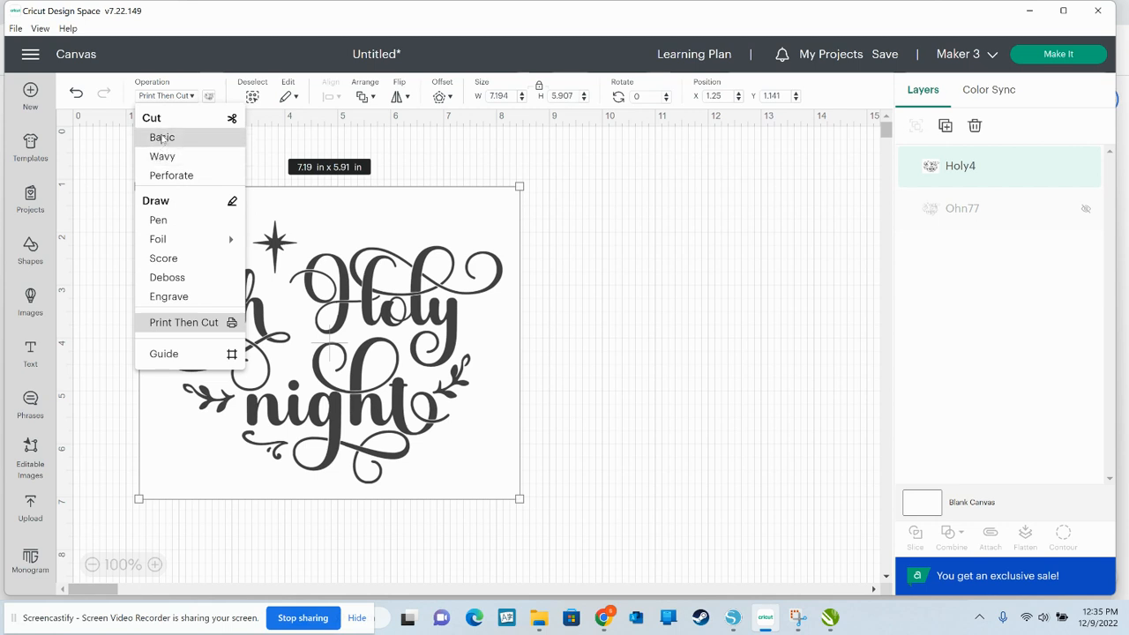
{"action": "left_click", "coordinate": [162, 138]}
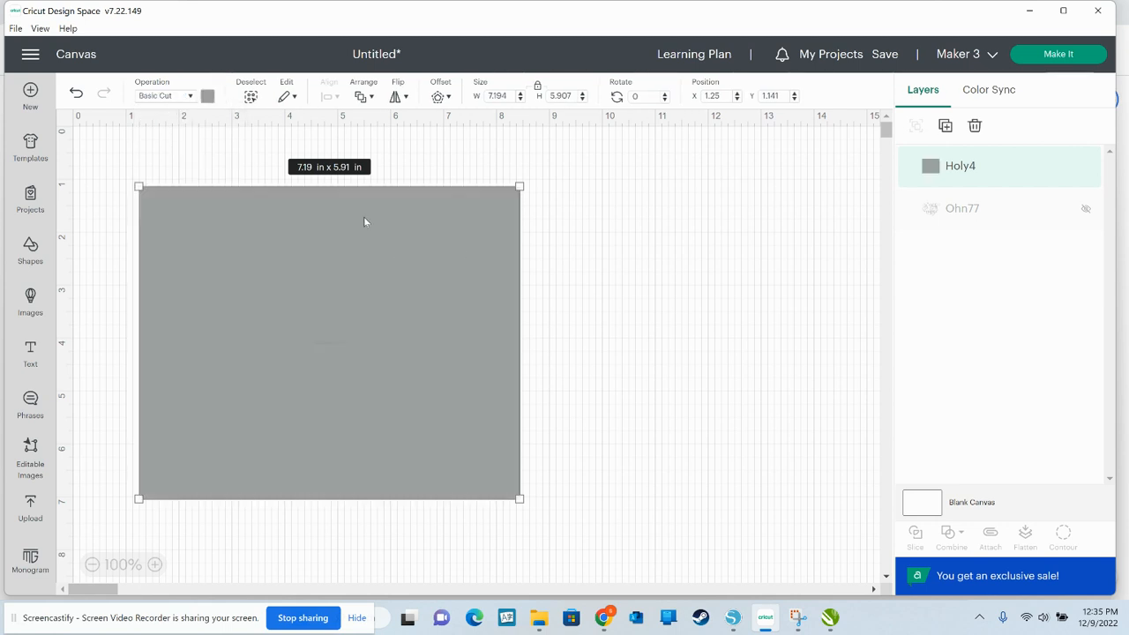
{"action": "mouse_move", "coordinate": [487, 326]}
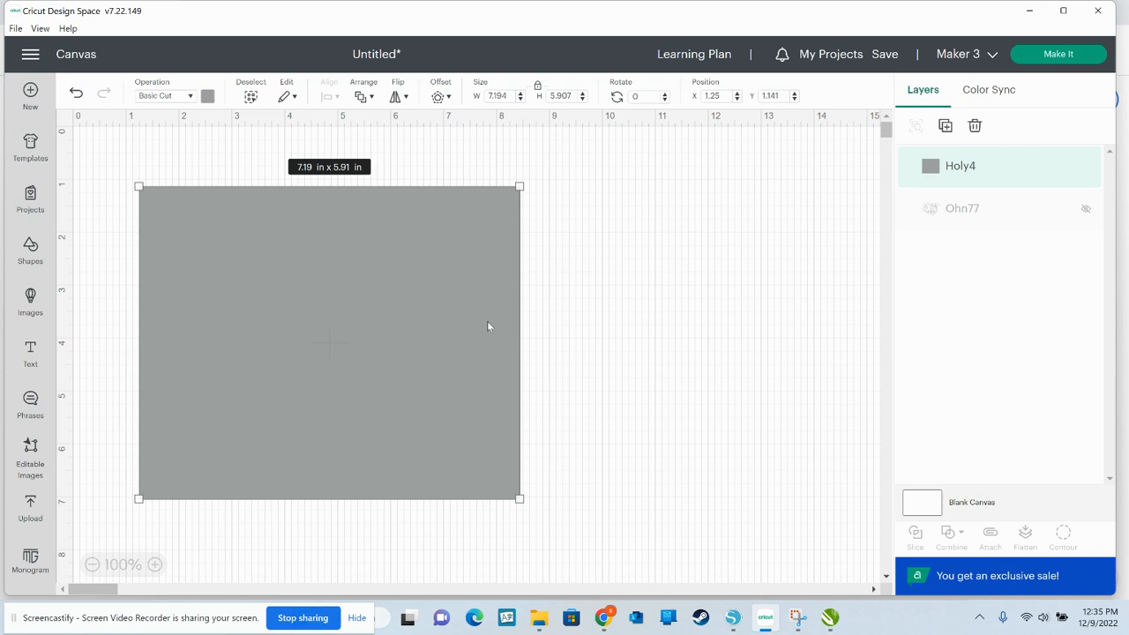
{"action": "mouse_move", "coordinate": [362, 296]}
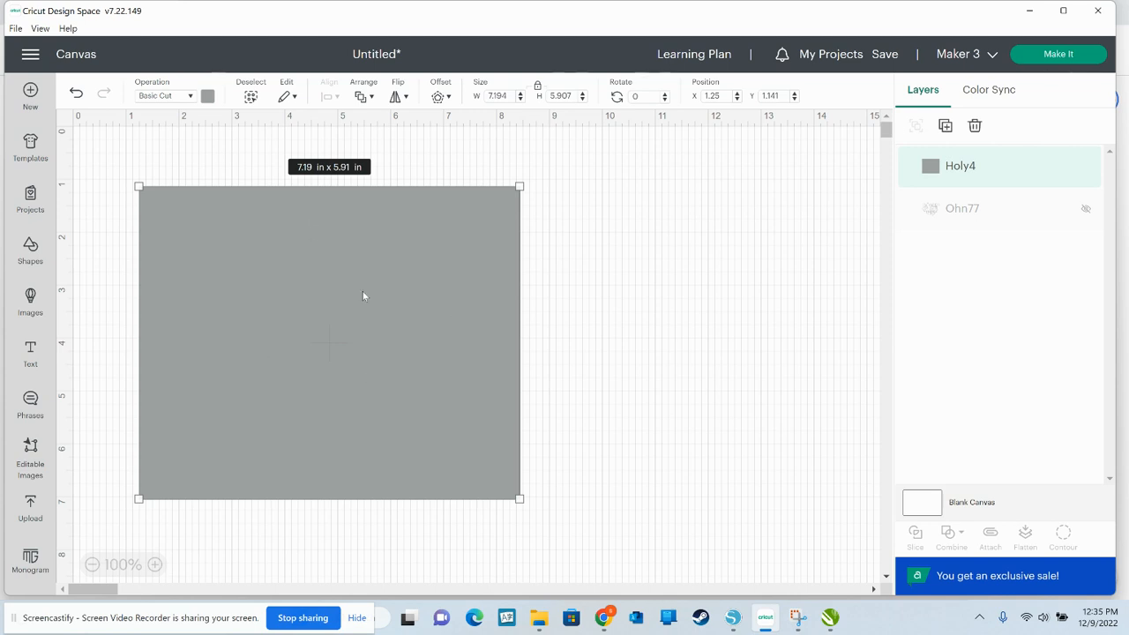
{"action": "mouse_move", "coordinate": [425, 307]}
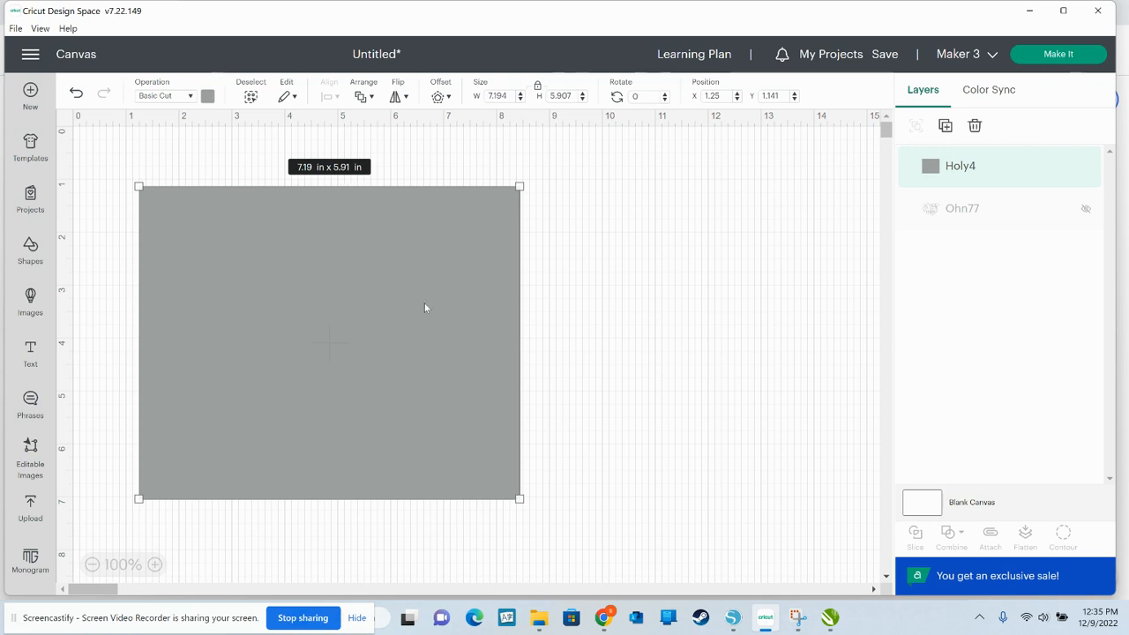
{"action": "mouse_move", "coordinate": [358, 182]}
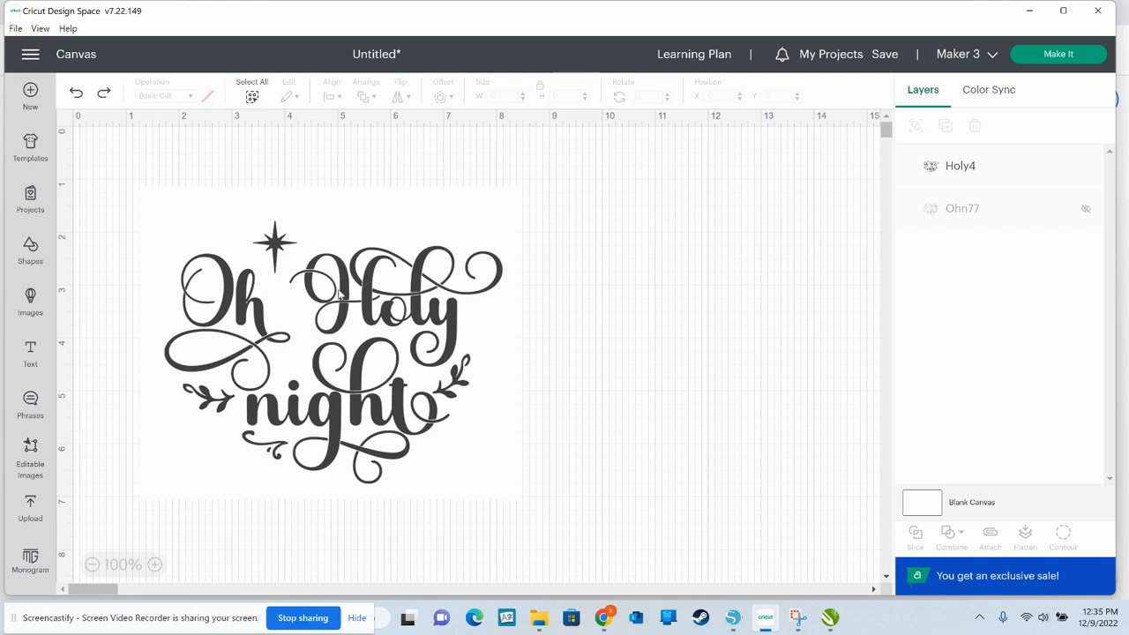
{"action": "mouse_move", "coordinate": [344, 309]}
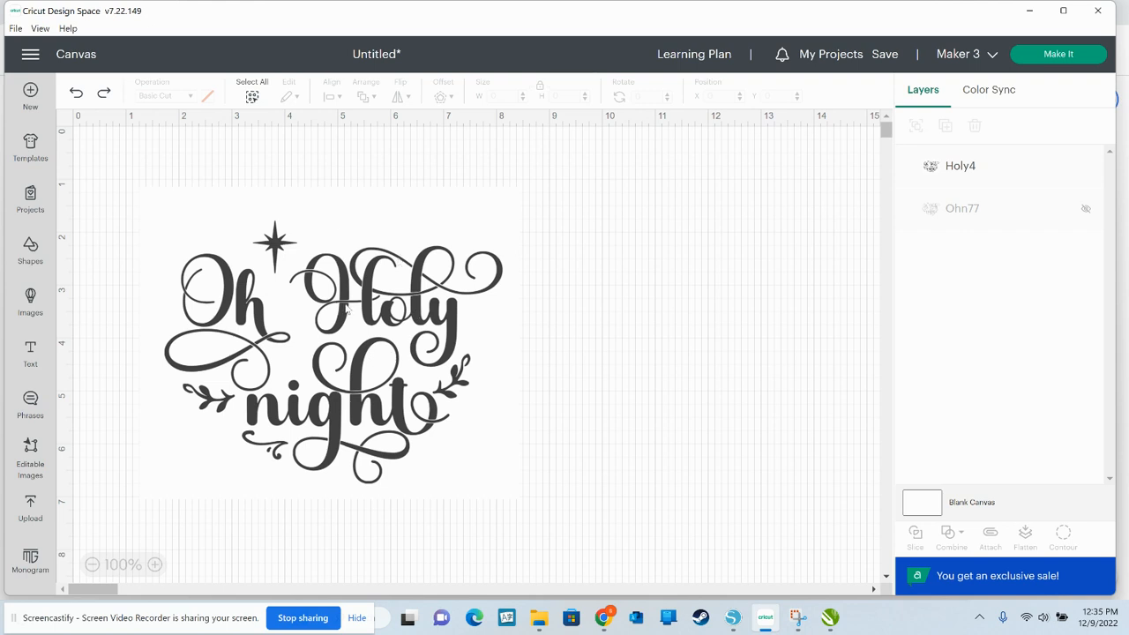
{"action": "mouse_move", "coordinate": [441, 498]}
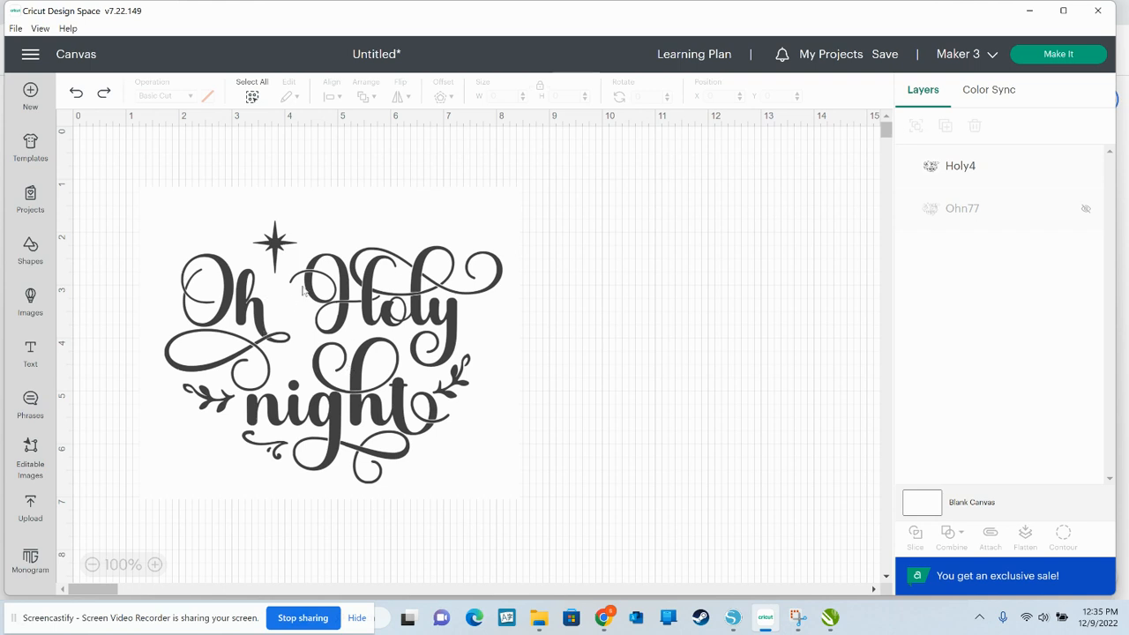
{"action": "mouse_move", "coordinate": [362, 286]}
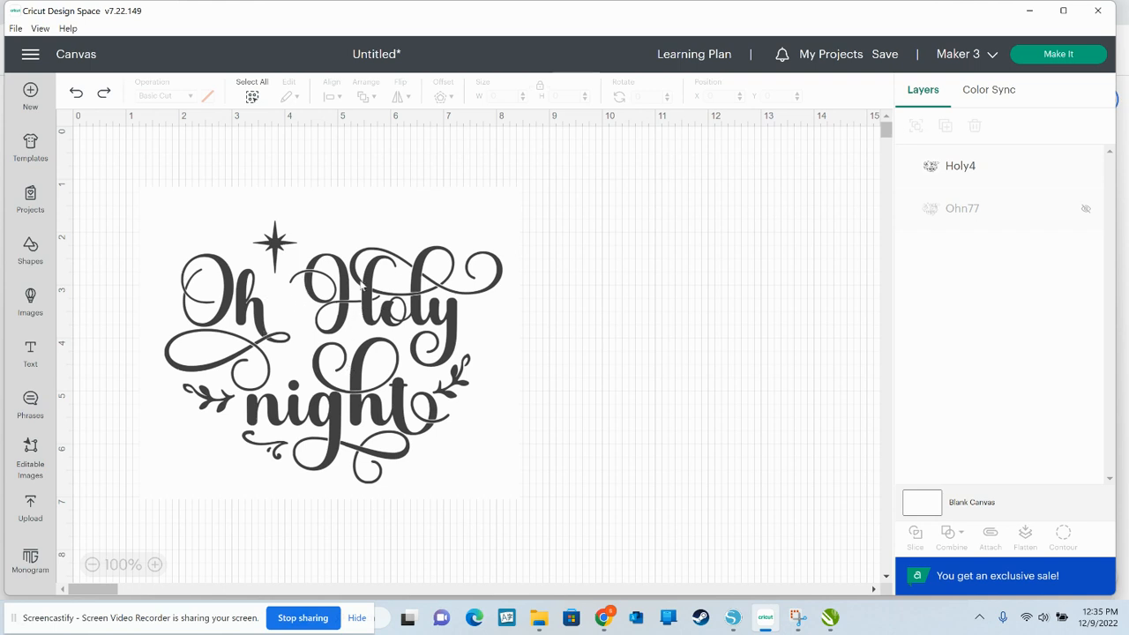
{"action": "mouse_move", "coordinate": [1078, 174]}
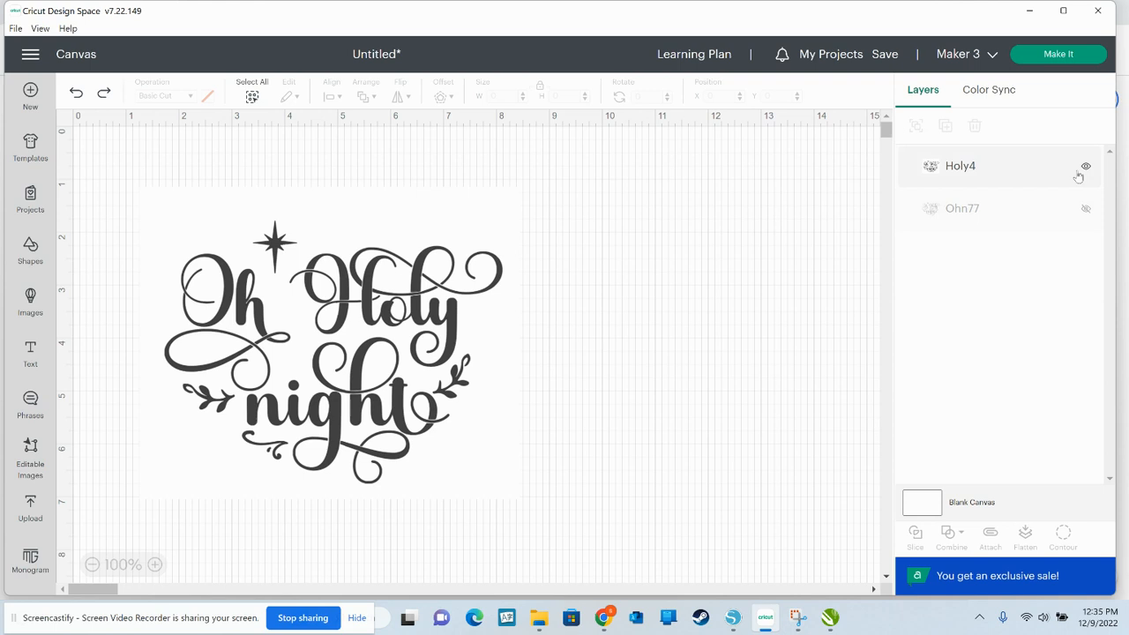
Hide the Holy4 layer so the canvas is empty
{"action": "left_click", "coordinate": [1087, 166]}
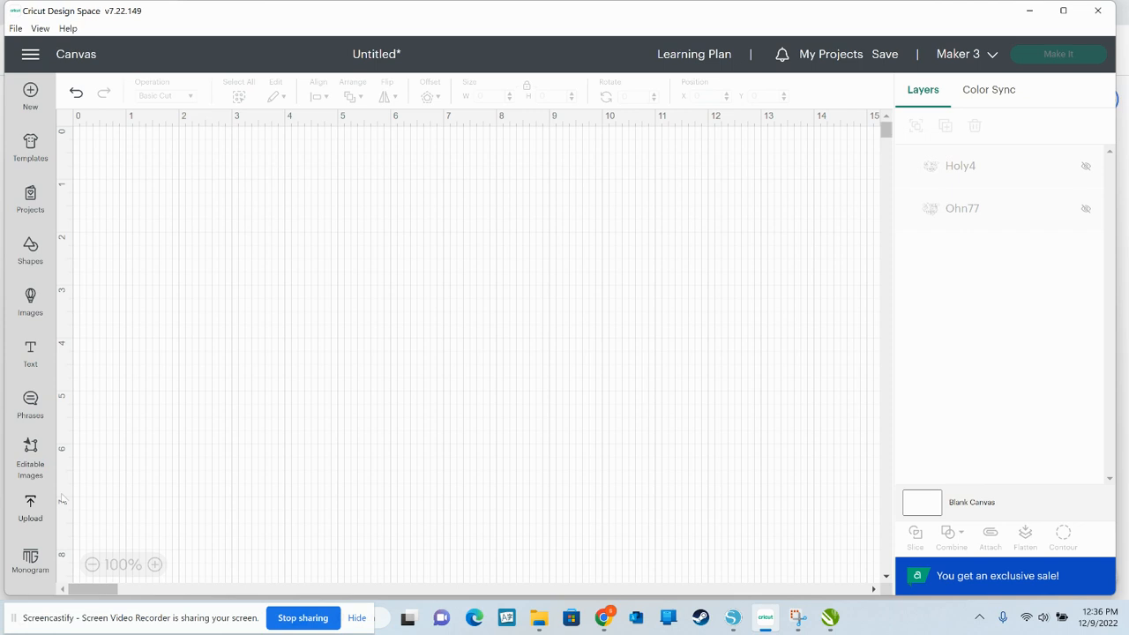
Upload the Merry Christmas PNG from Desktop > abc, filtering the file list with 'me'
{"action": "left_click", "coordinate": [30, 508]}
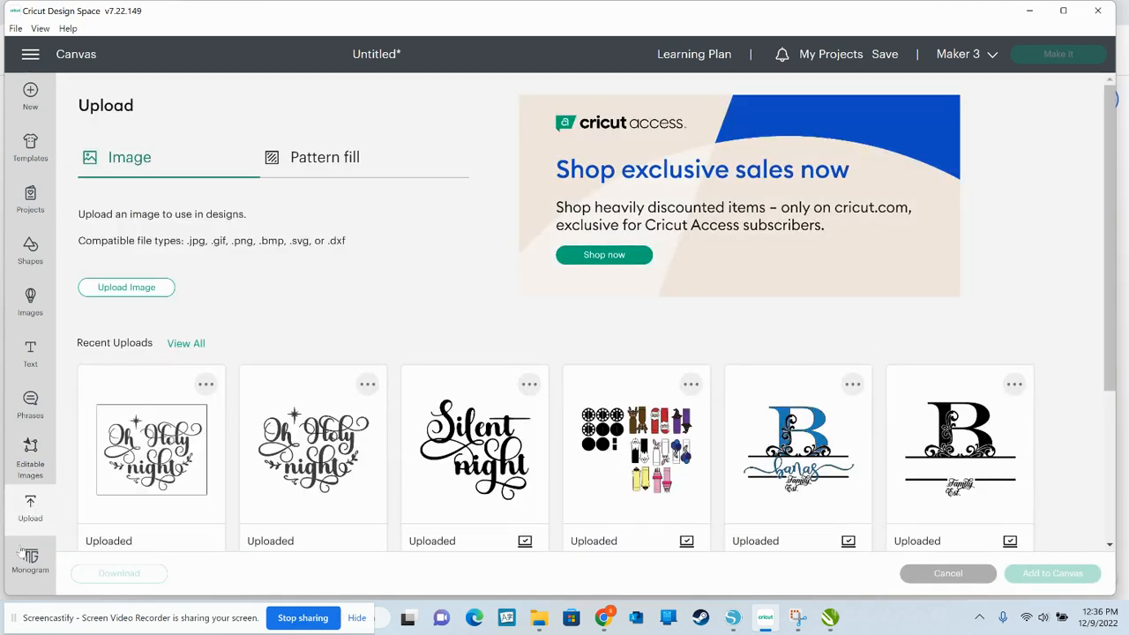
{"action": "left_click", "coordinate": [127, 286]}
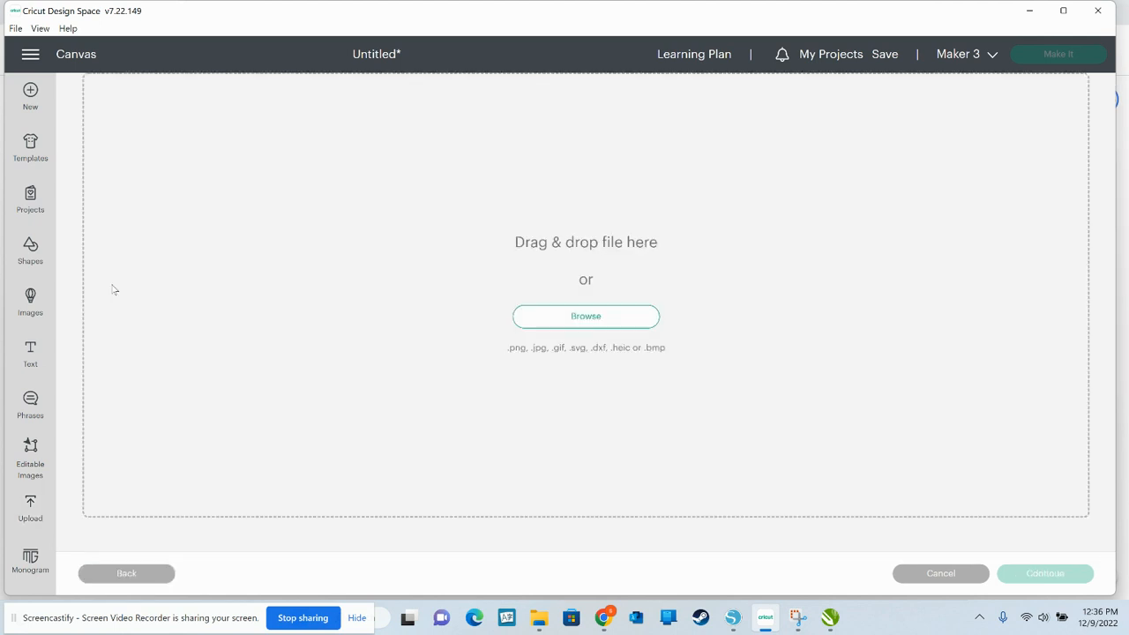
{"action": "left_click", "coordinate": [585, 315]}
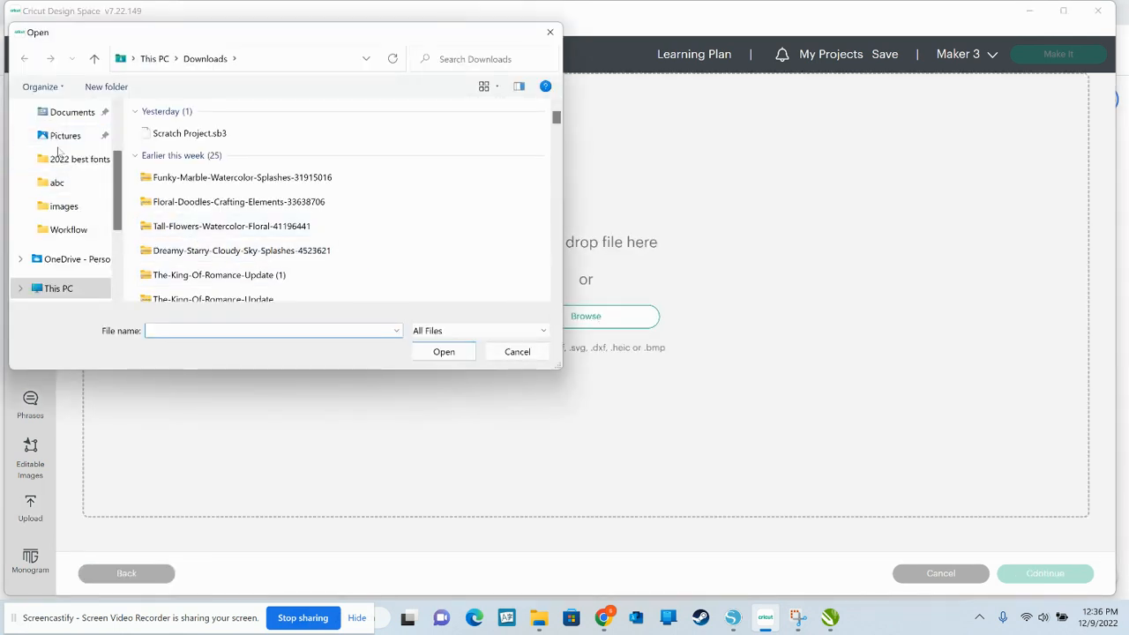
{"action": "left_click", "coordinate": [64, 134]}
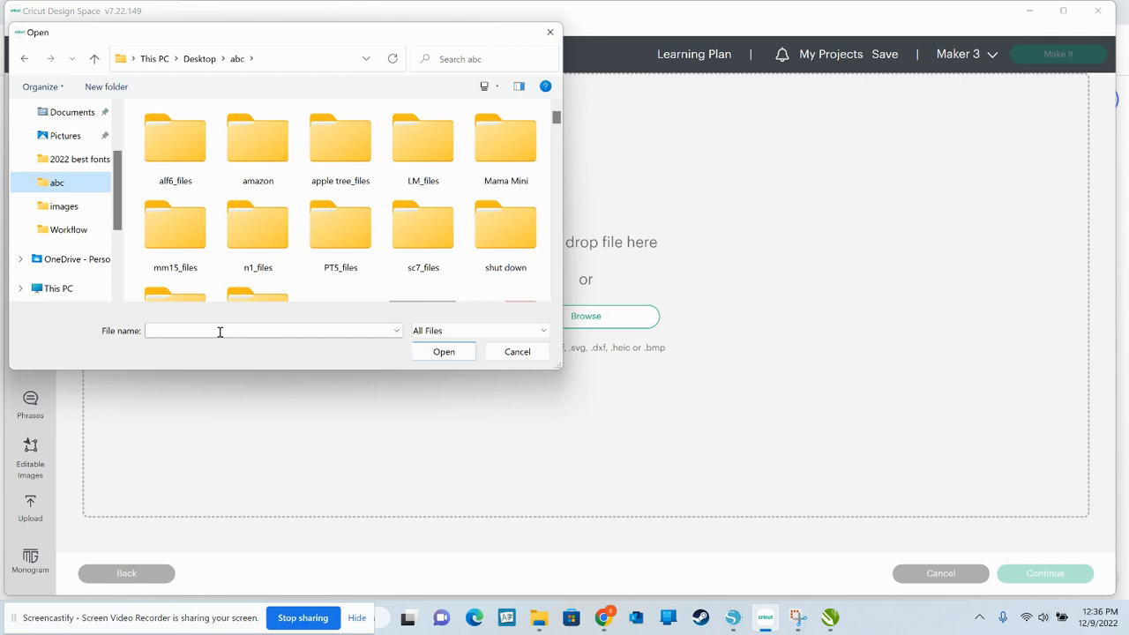
{"action": "type", "text": "merr"}
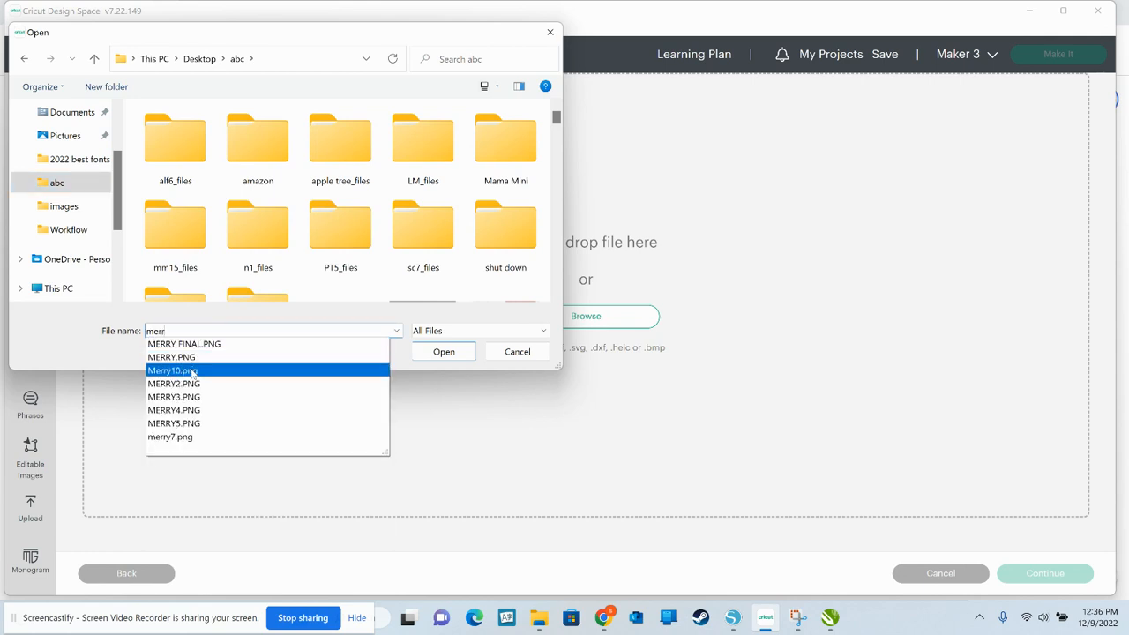
{"action": "left_click", "coordinate": [173, 371]}
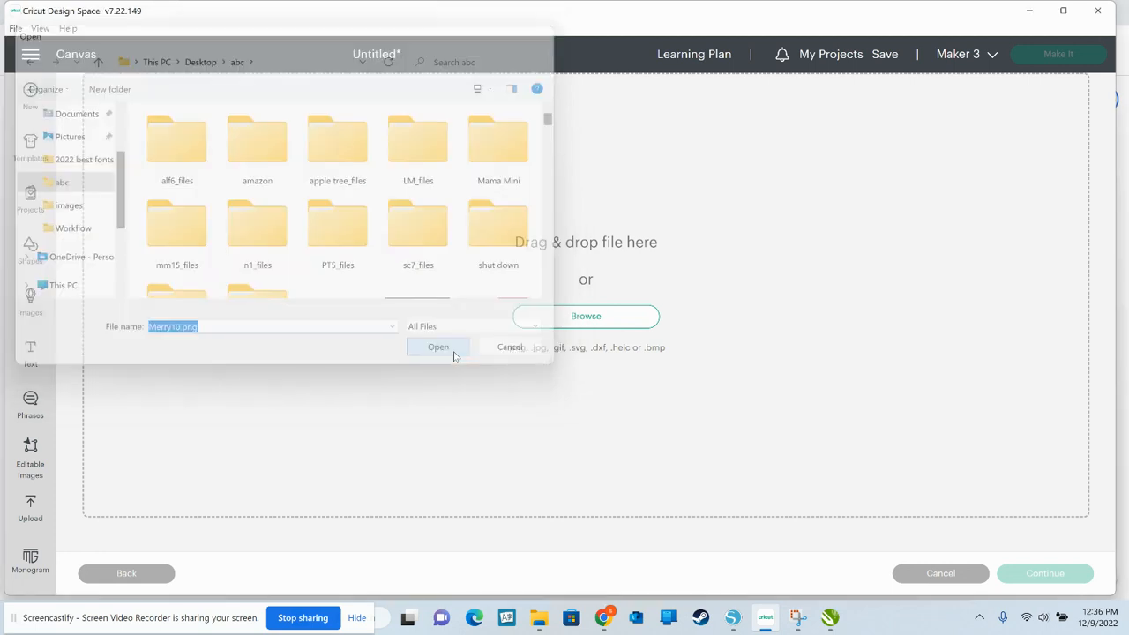
{"action": "left_click", "coordinate": [438, 346]}
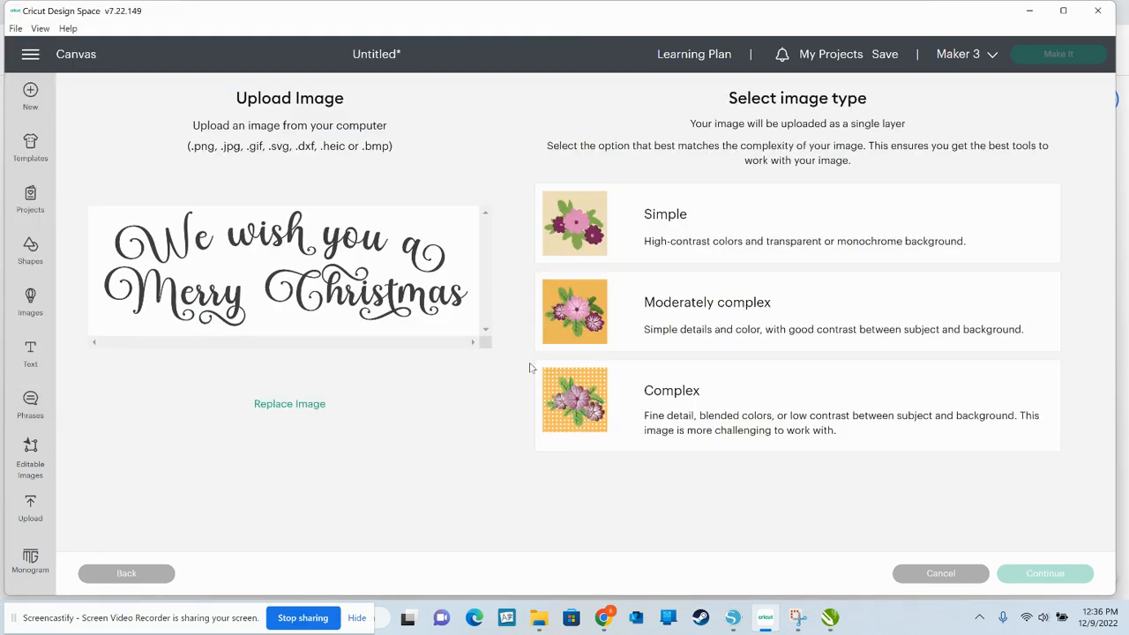
{"action": "mouse_move", "coordinate": [748, 387]}
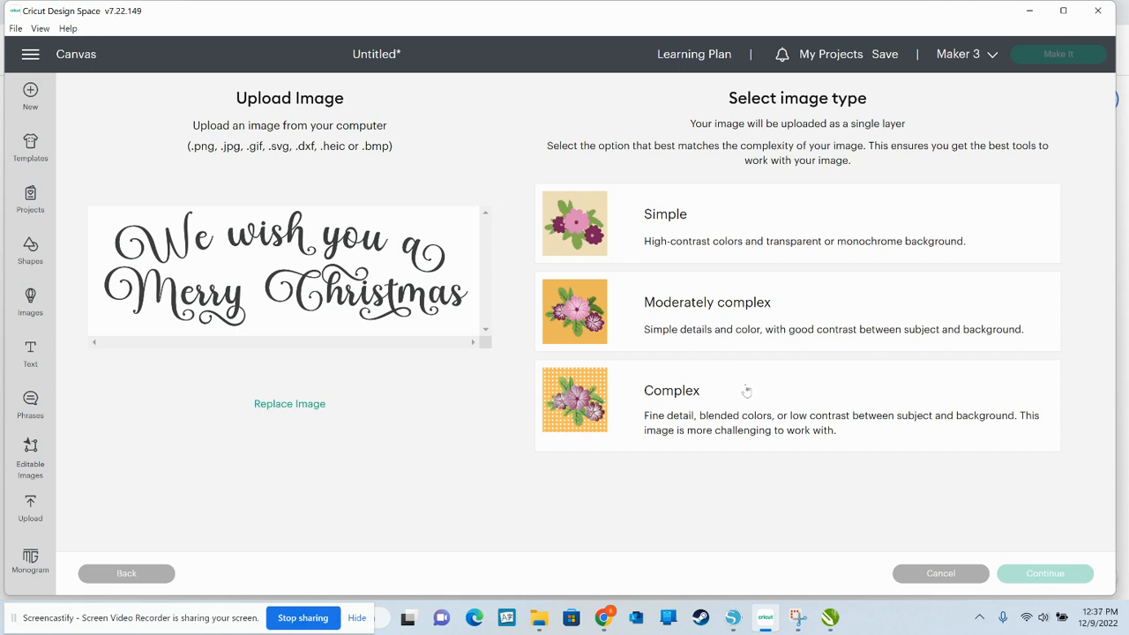
{"action": "mouse_move", "coordinate": [738, 423]}
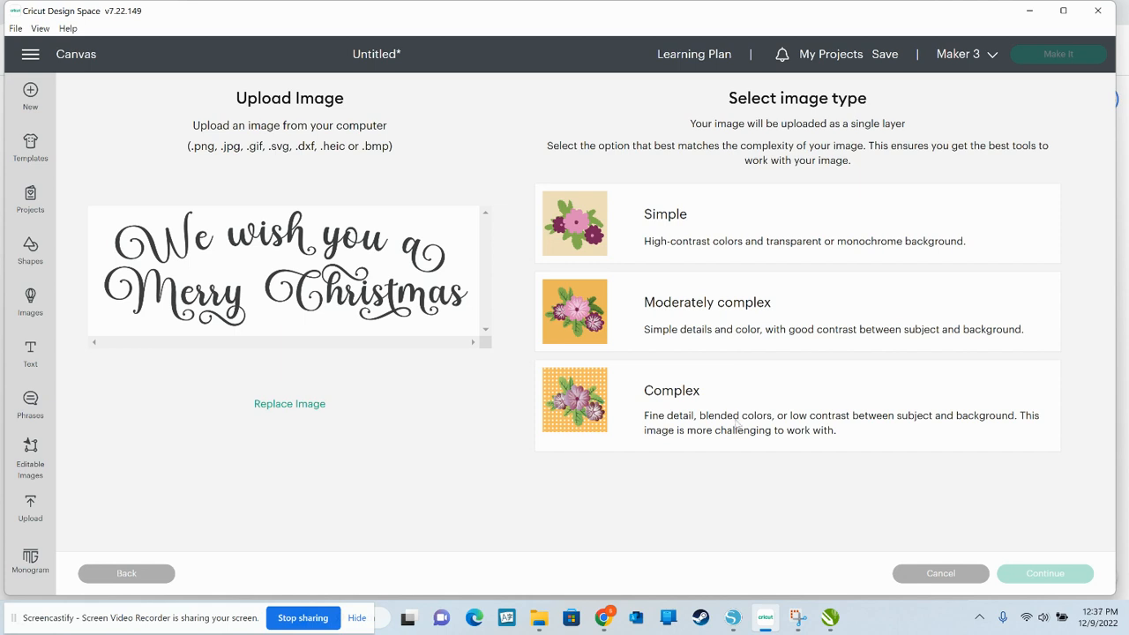
{"action": "mouse_move", "coordinate": [738, 423]}
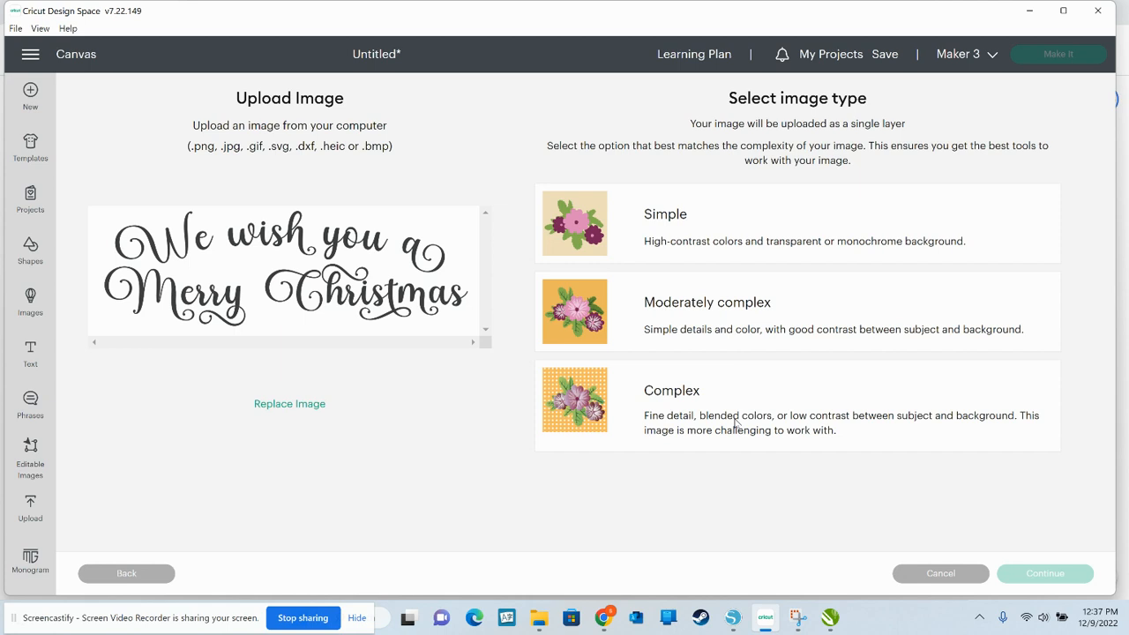
{"action": "mouse_move", "coordinate": [309, 355]}
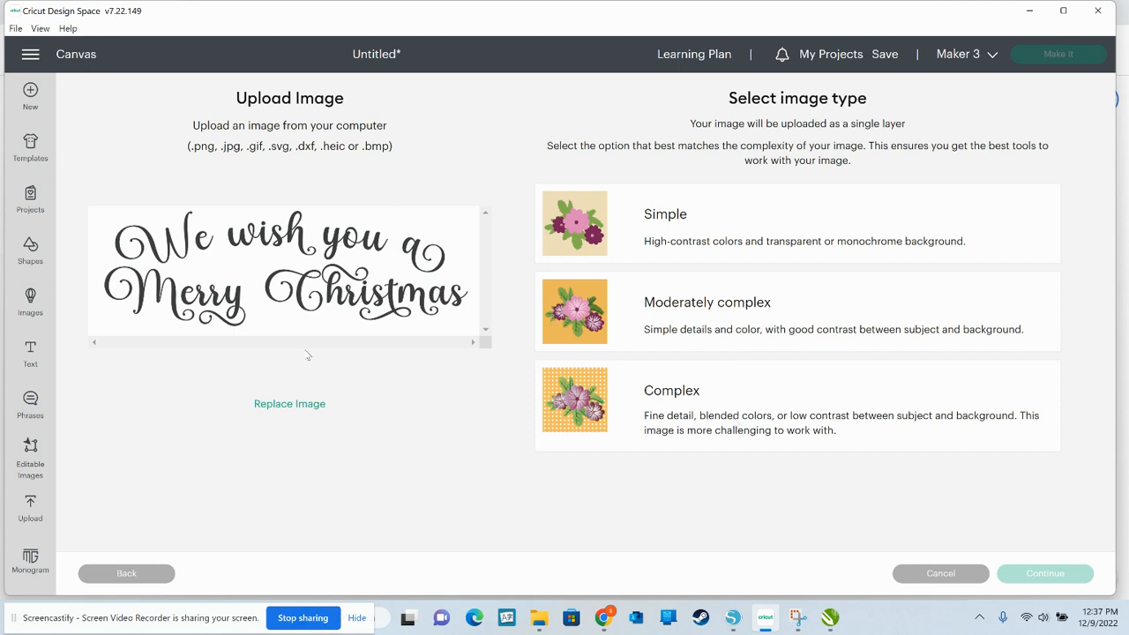
{"action": "mouse_move", "coordinate": [582, 215]}
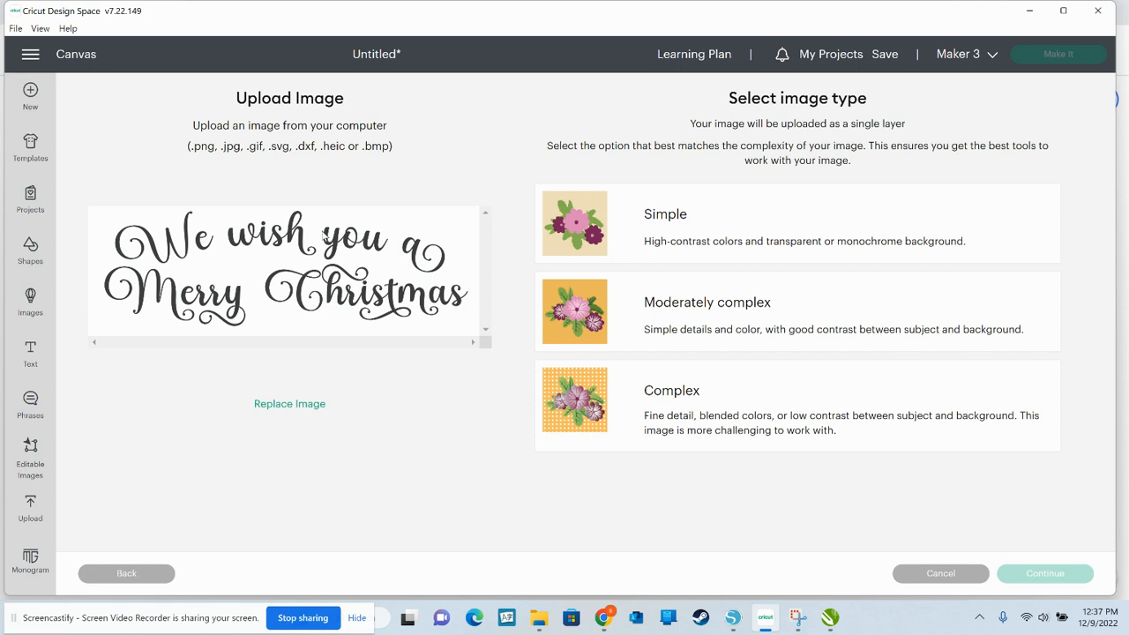
{"action": "mouse_move", "coordinate": [269, 310]}
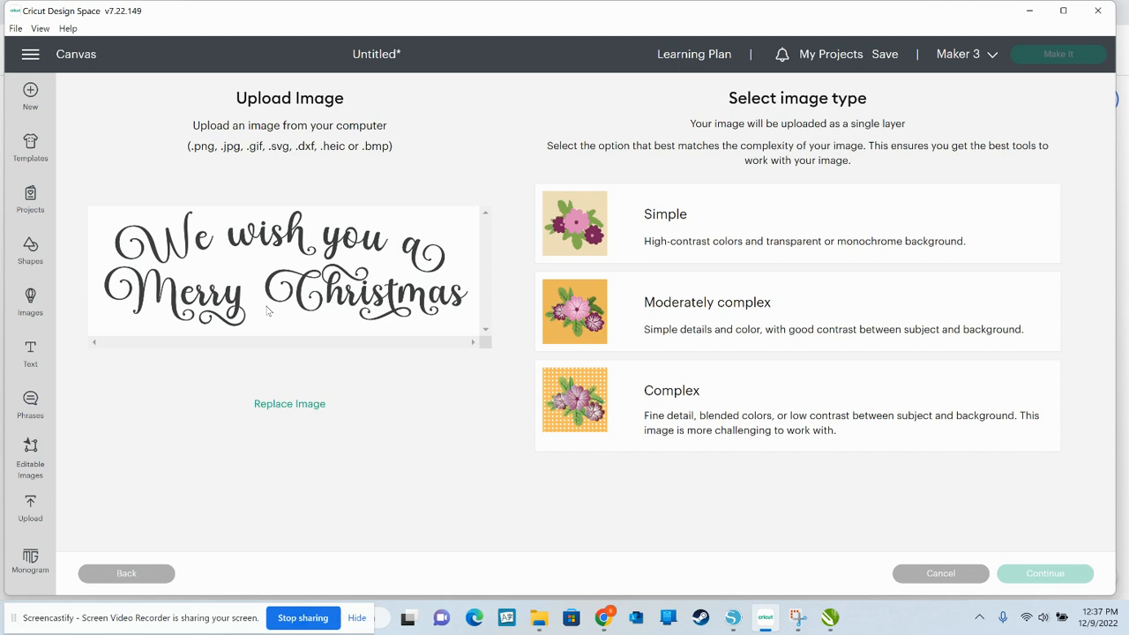
{"action": "mouse_move", "coordinate": [558, 328]}
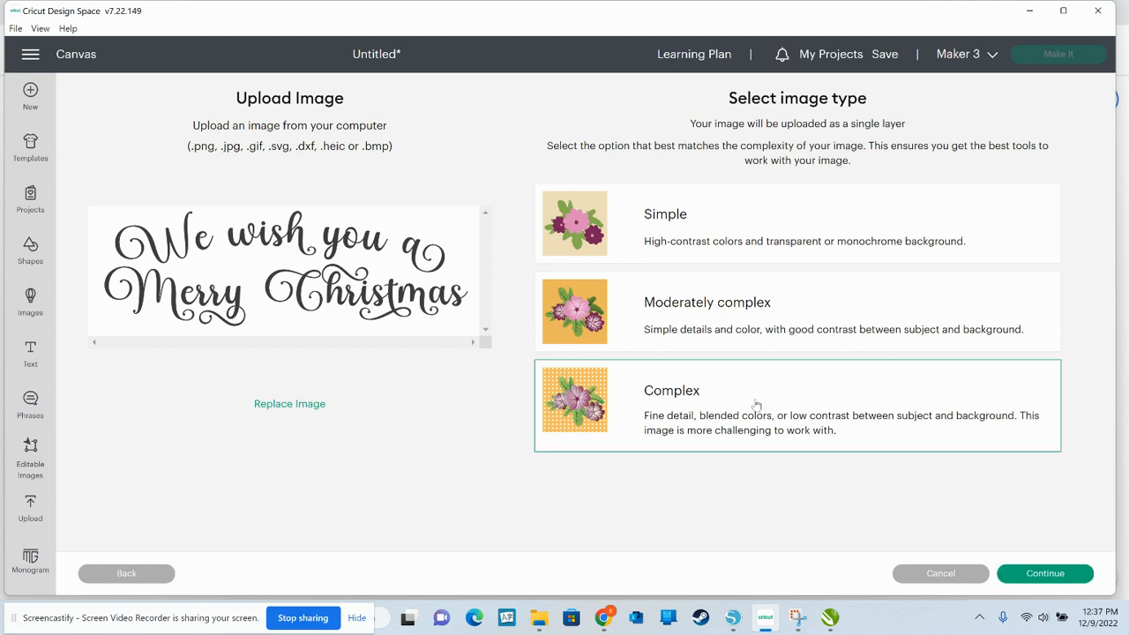
{"action": "mouse_move", "coordinate": [635, 249]}
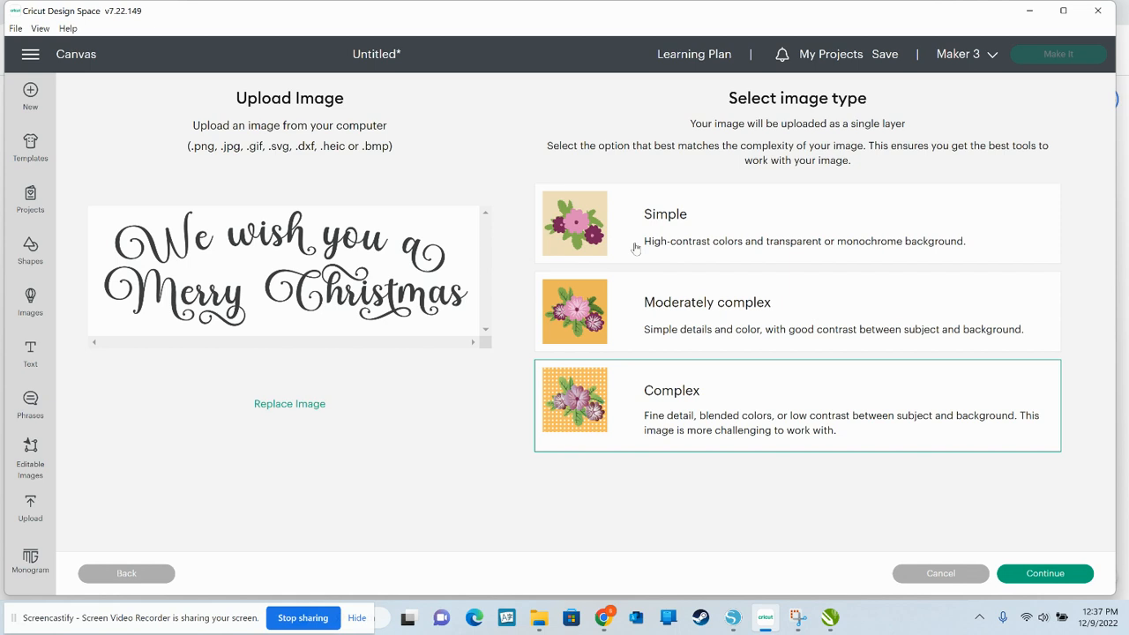
{"action": "mouse_move", "coordinate": [908, 540]}
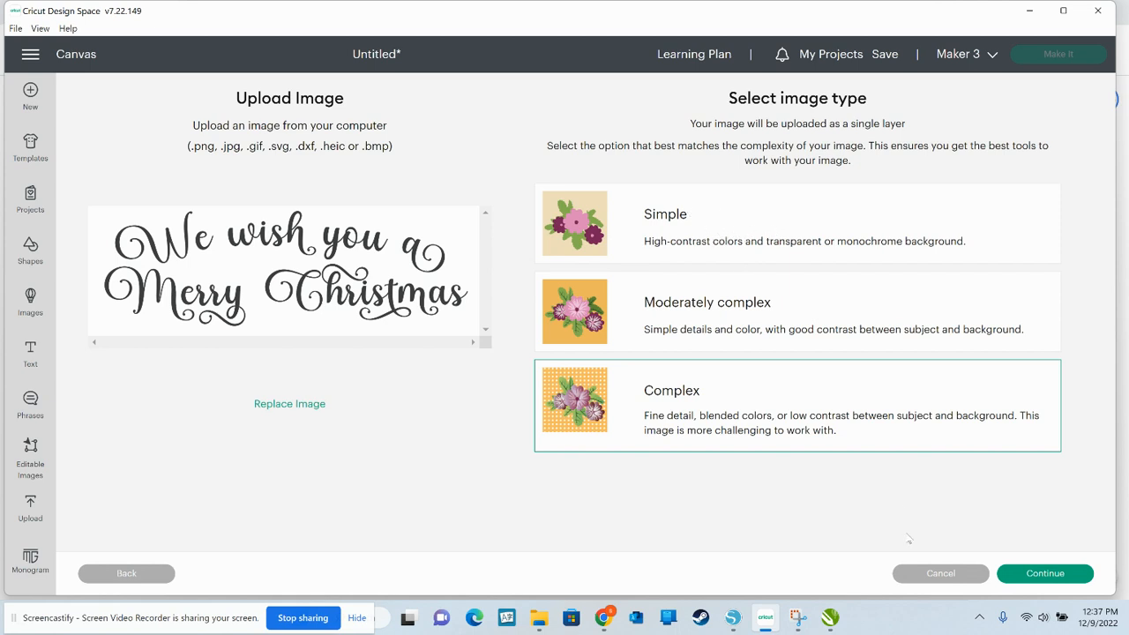
Continue with the Complex image type to the background remover step
{"action": "left_click", "coordinate": [1045, 574]}
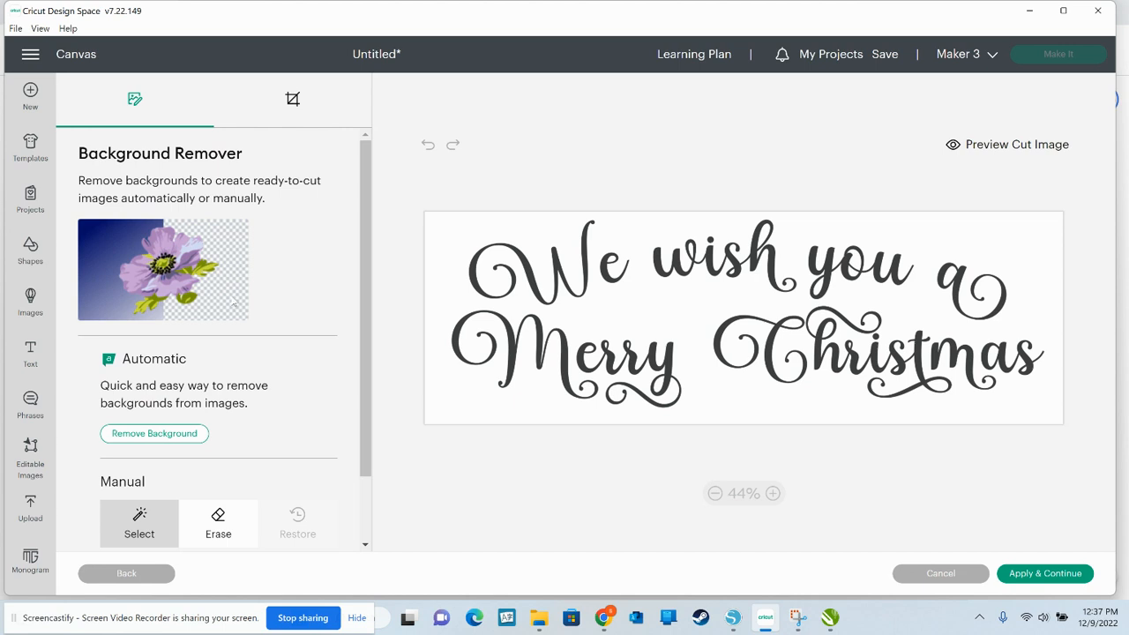
{"action": "mouse_move", "coordinate": [163, 397]}
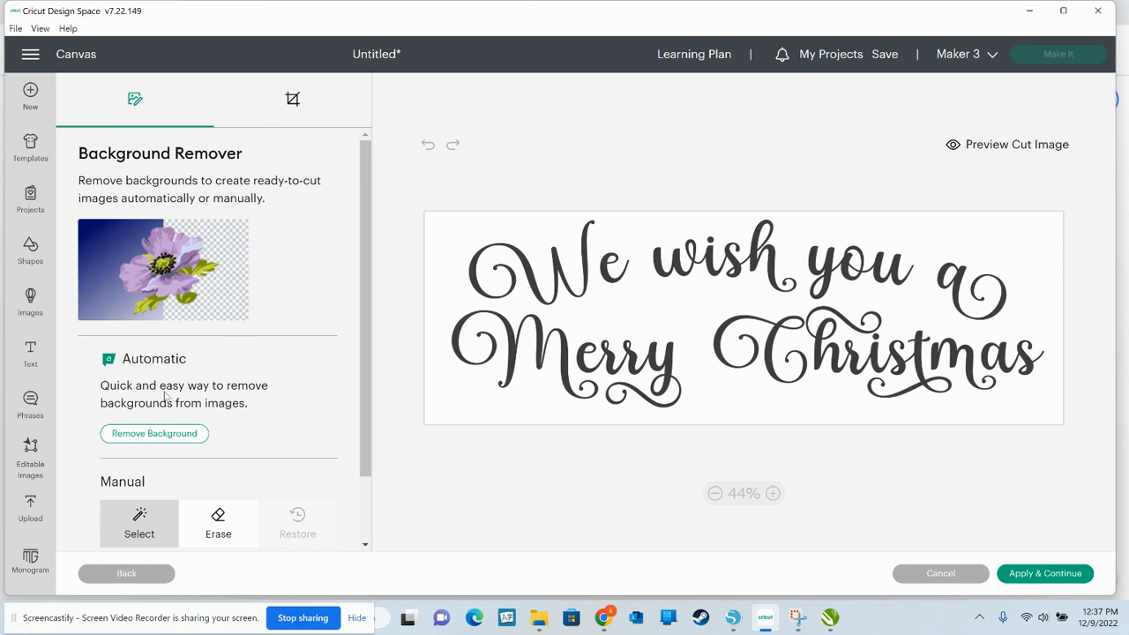
Apply automatic background removal, then revert it to restore the white background
{"action": "left_click", "coordinate": [156, 434]}
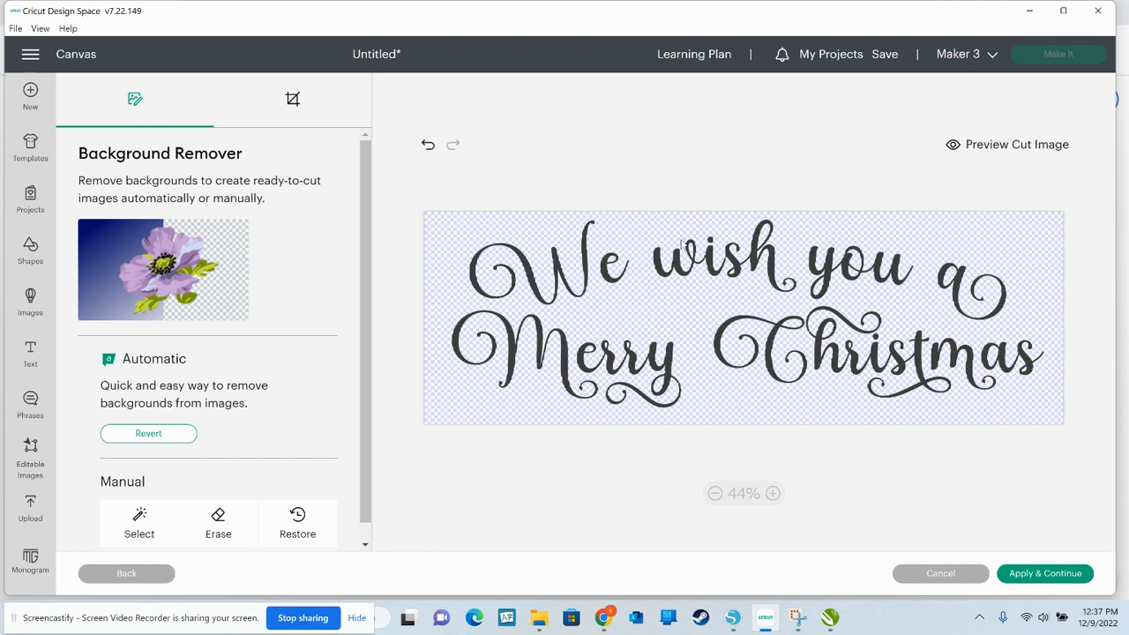
{"action": "mouse_move", "coordinate": [635, 256]}
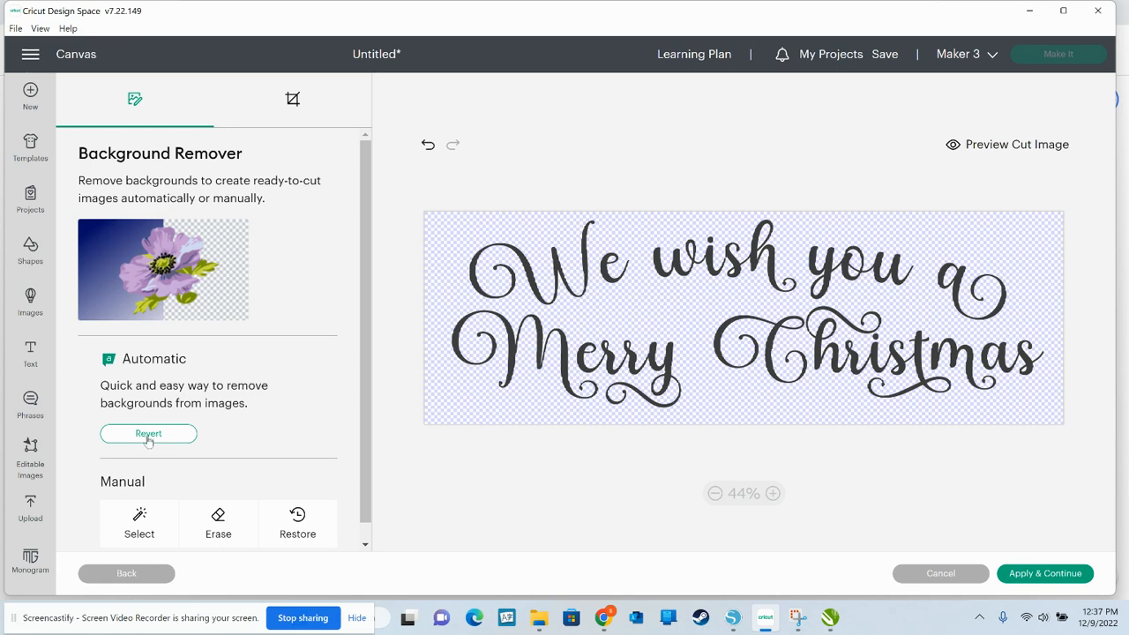
{"action": "left_click", "coordinate": [148, 434]}
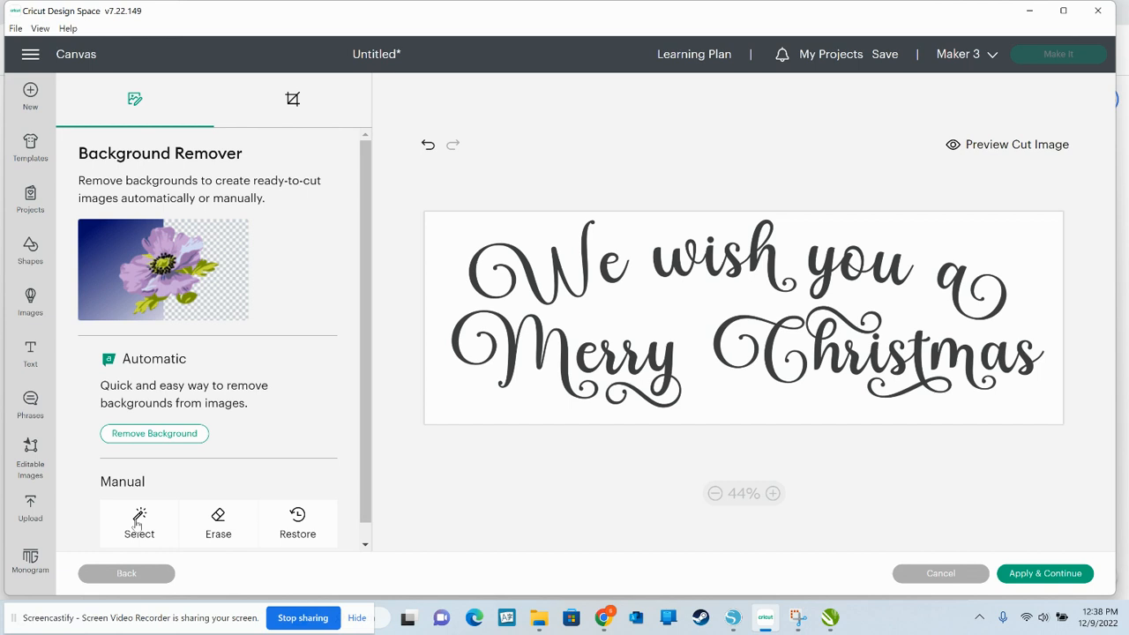
Manually remove the white background around and inside the Merry lettering, zooming in and back out
{"action": "left_click", "coordinate": [138, 522]}
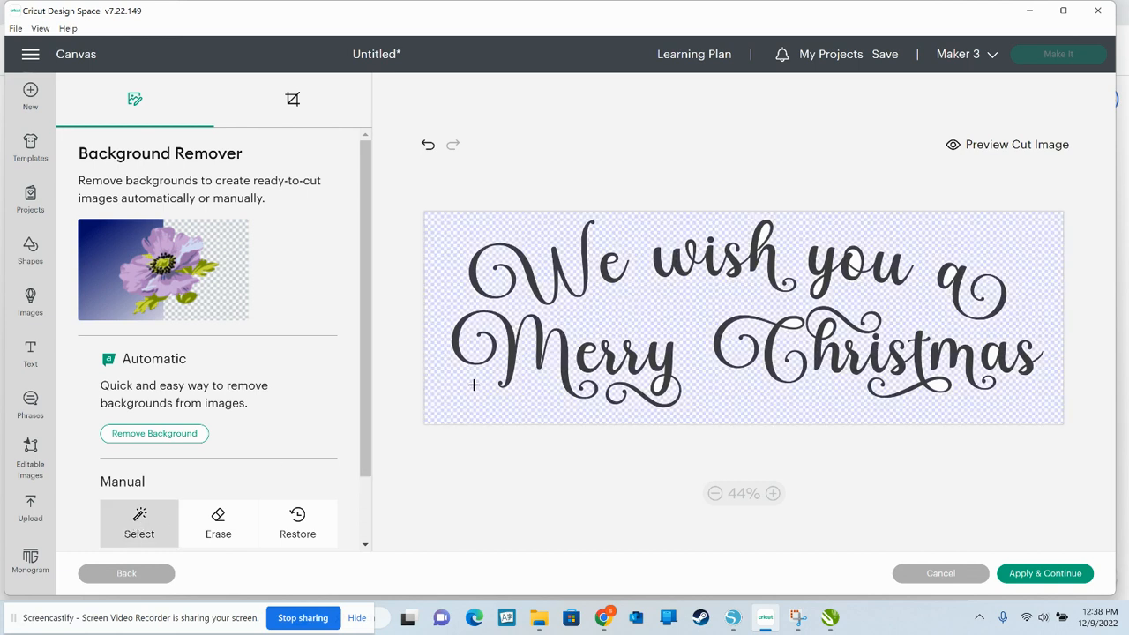
{"action": "mouse_move", "coordinate": [608, 307]}
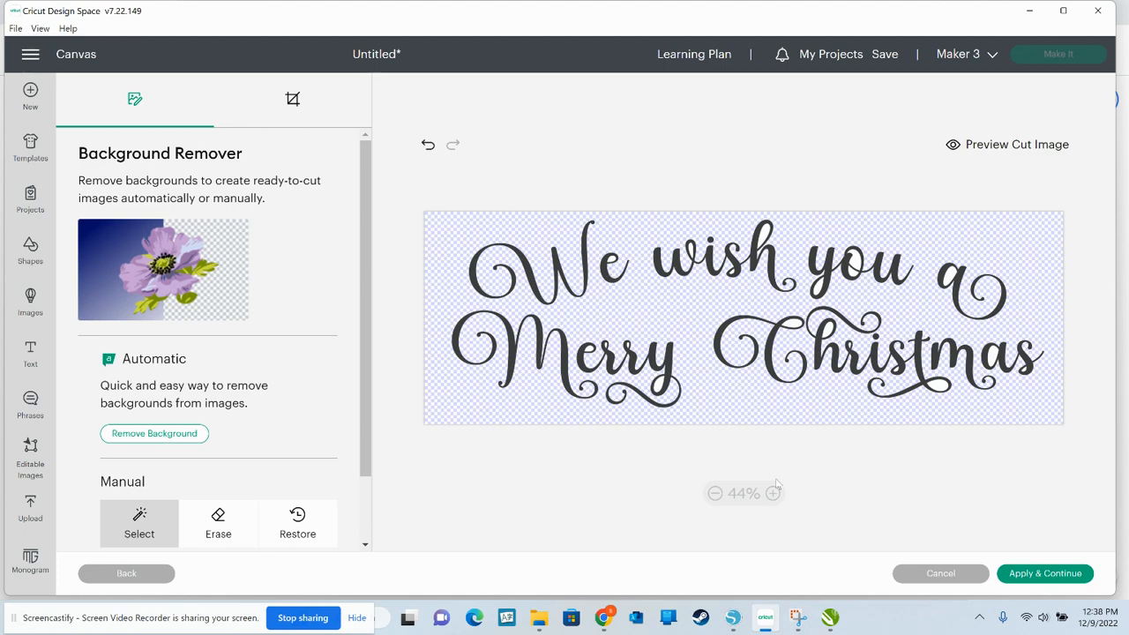
{"action": "left_click", "coordinate": [772, 494]}
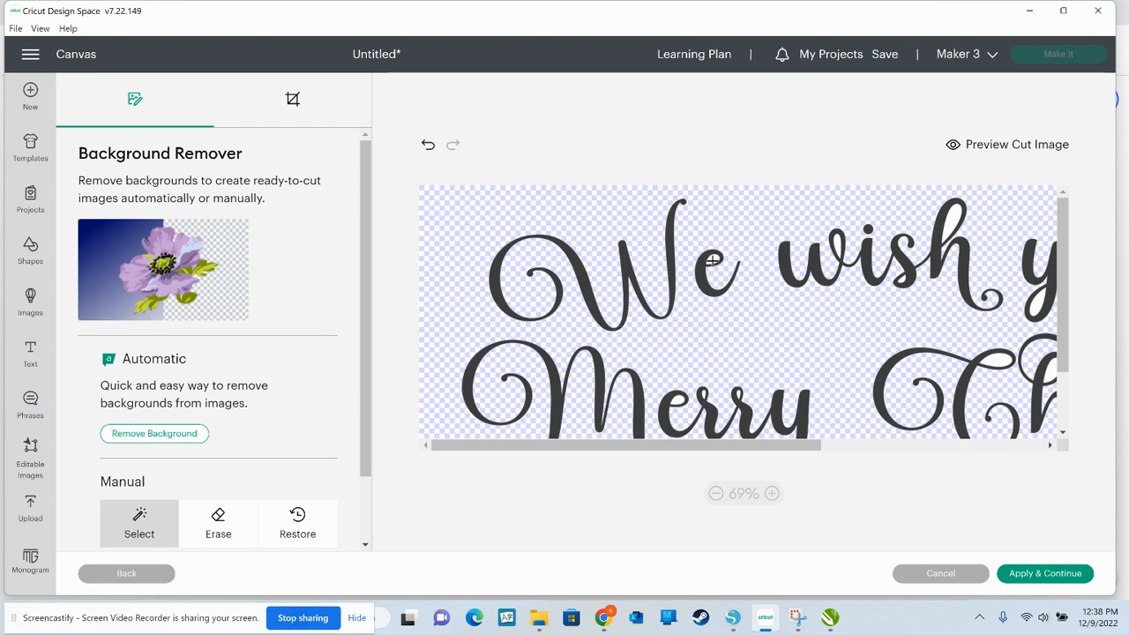
{"action": "mouse_move", "coordinate": [709, 261]}
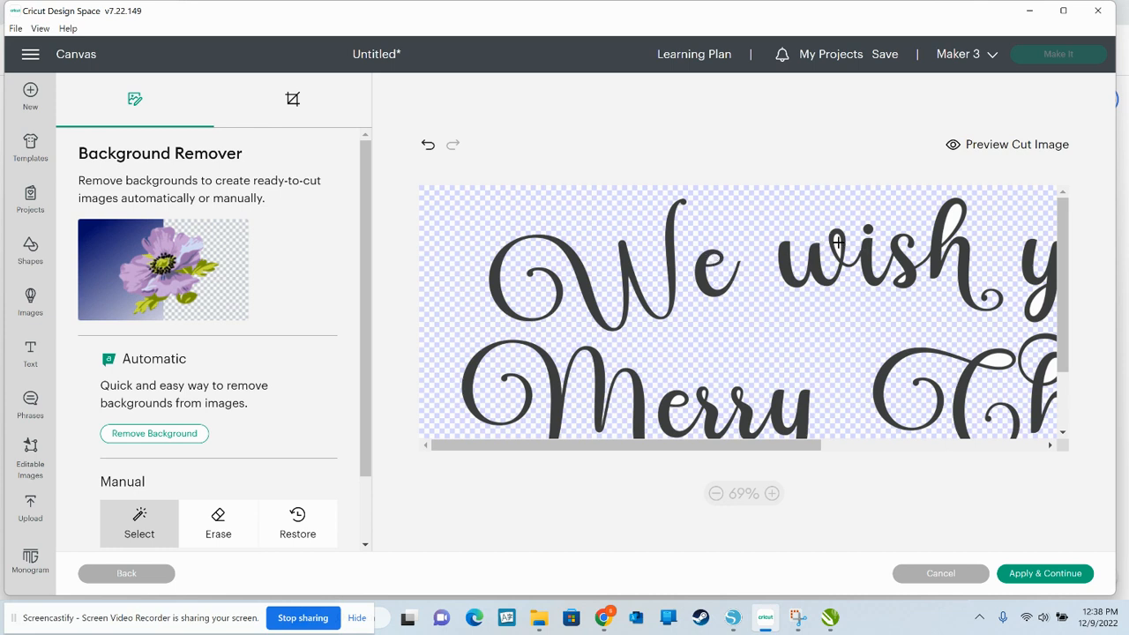
{"action": "mouse_move", "coordinate": [933, 219]}
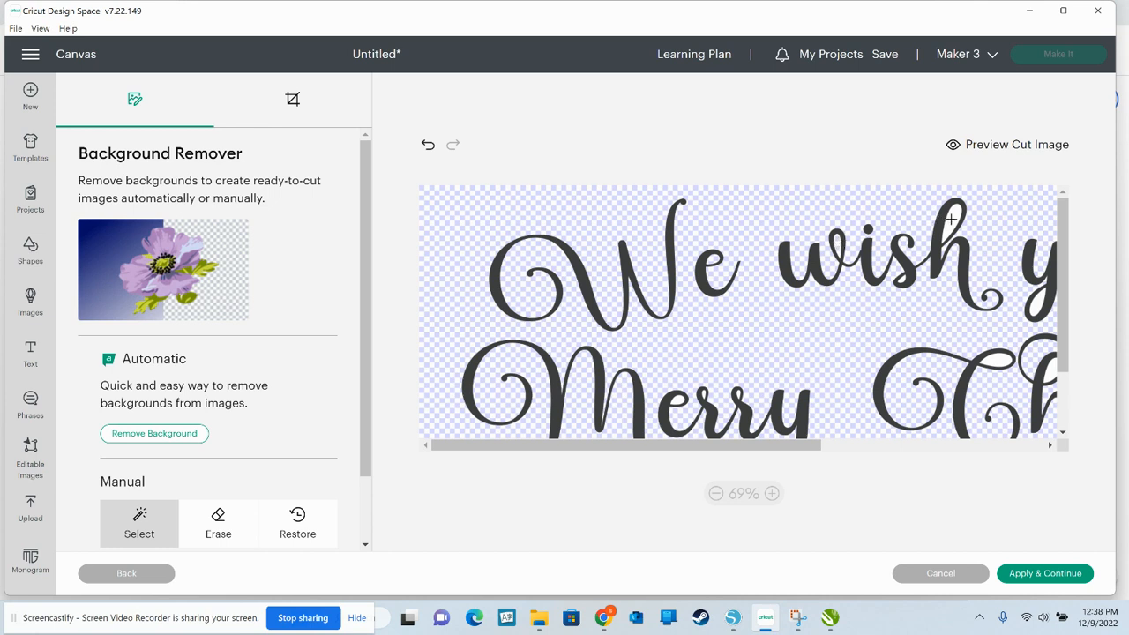
{"action": "mouse_move", "coordinate": [903, 278]}
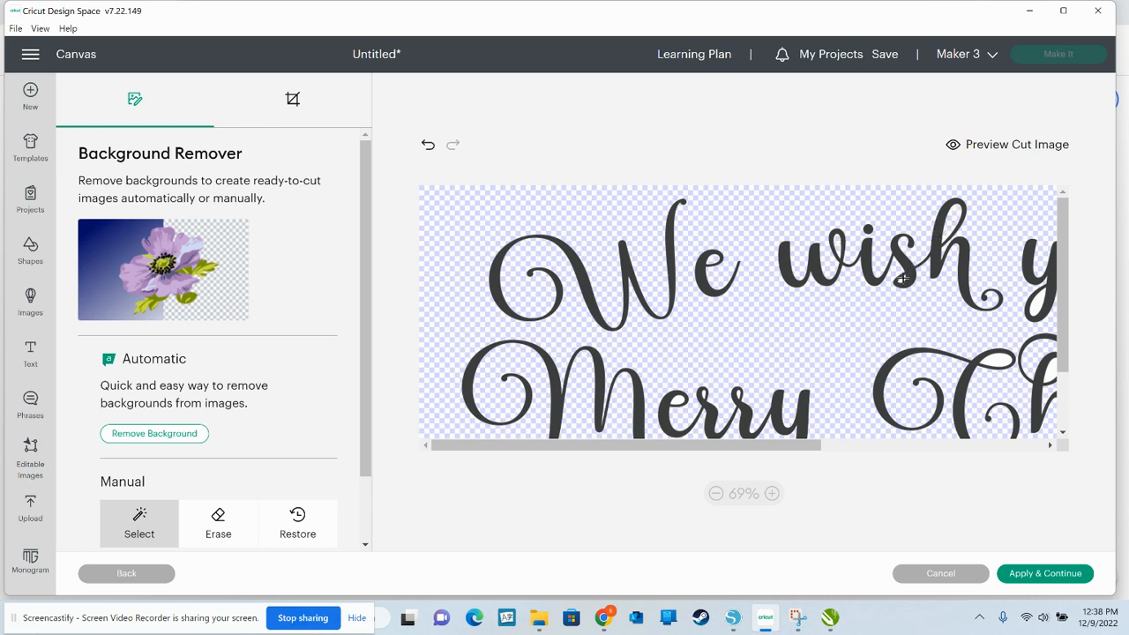
{"action": "mouse_move", "coordinate": [750, 342]}
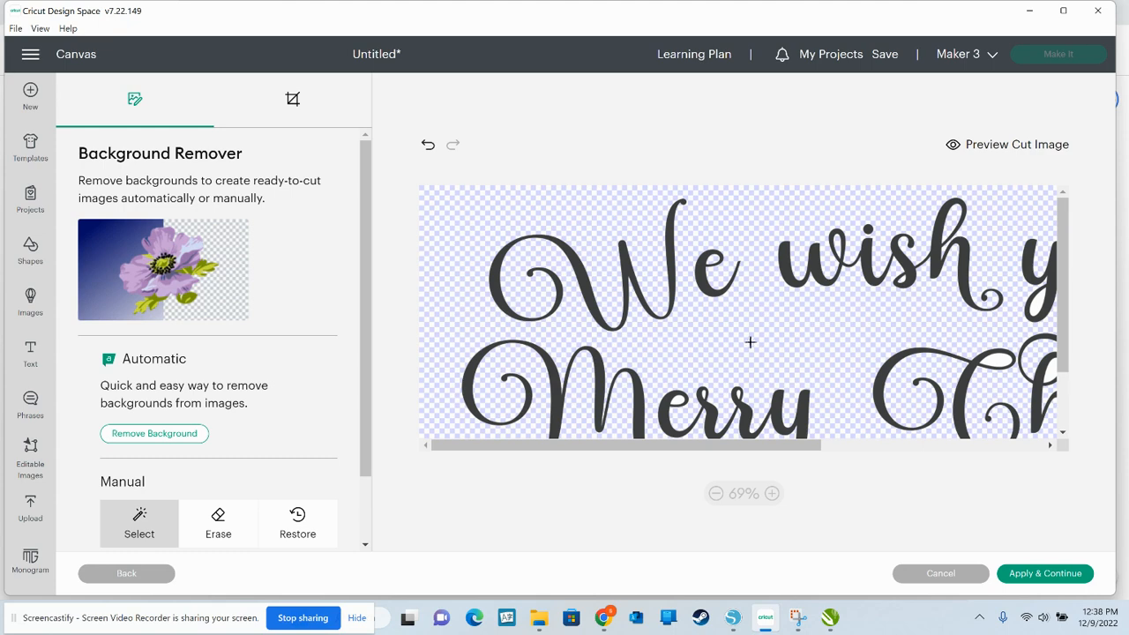
{"action": "mouse_move", "coordinate": [681, 402]}
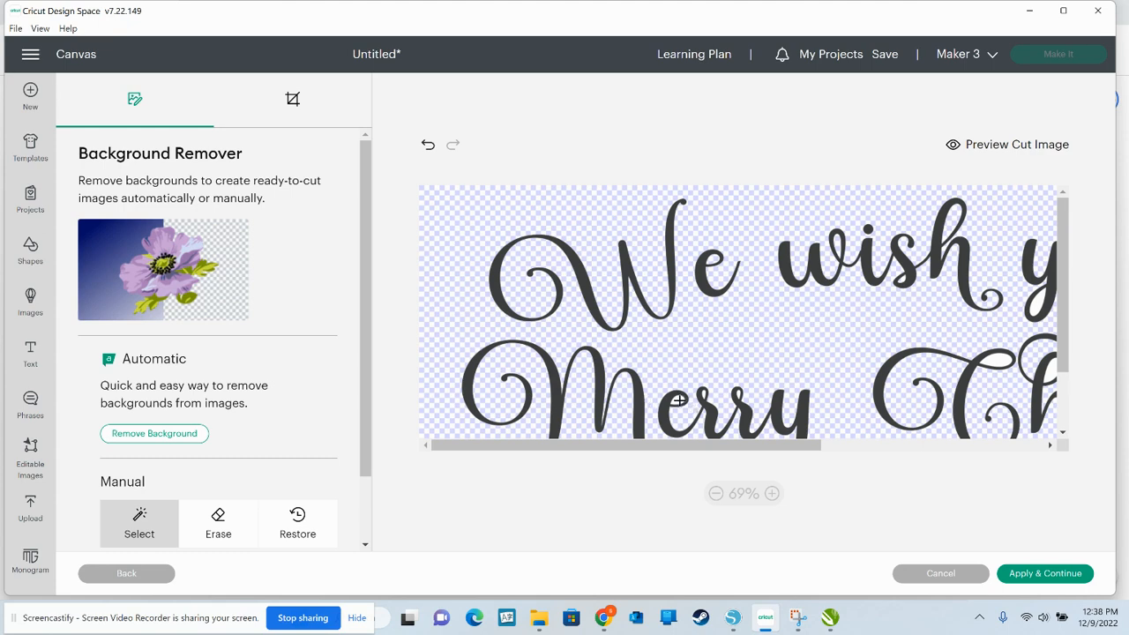
{"action": "left_click", "coordinate": [773, 494]}
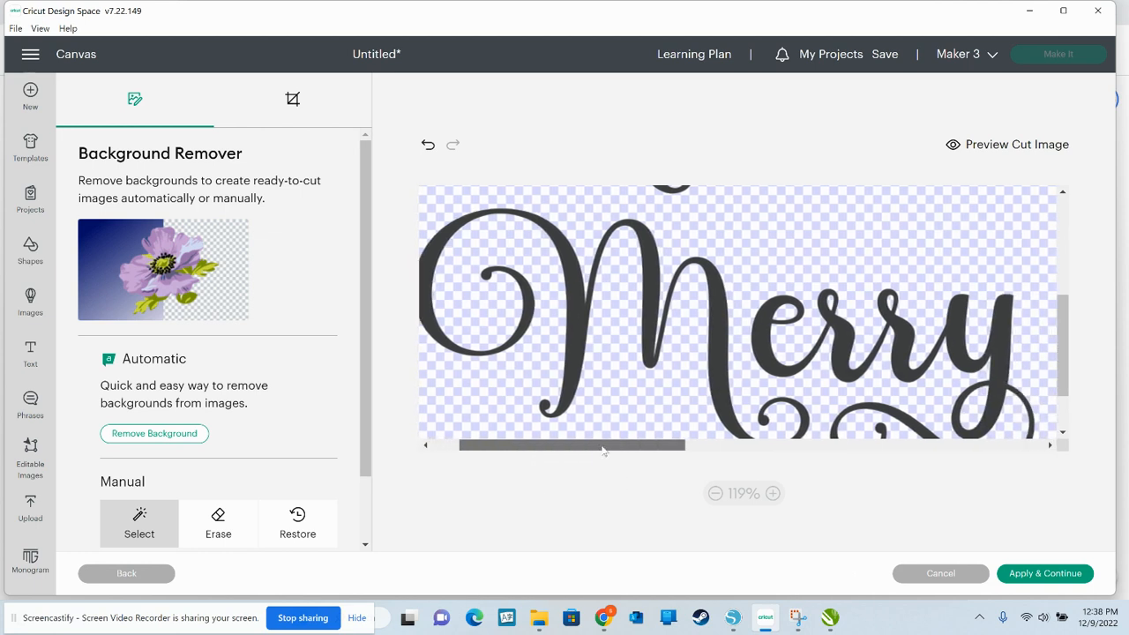
{"action": "left_click_drag", "start_coordinate": [573, 445], "coordinate": [801, 445]}
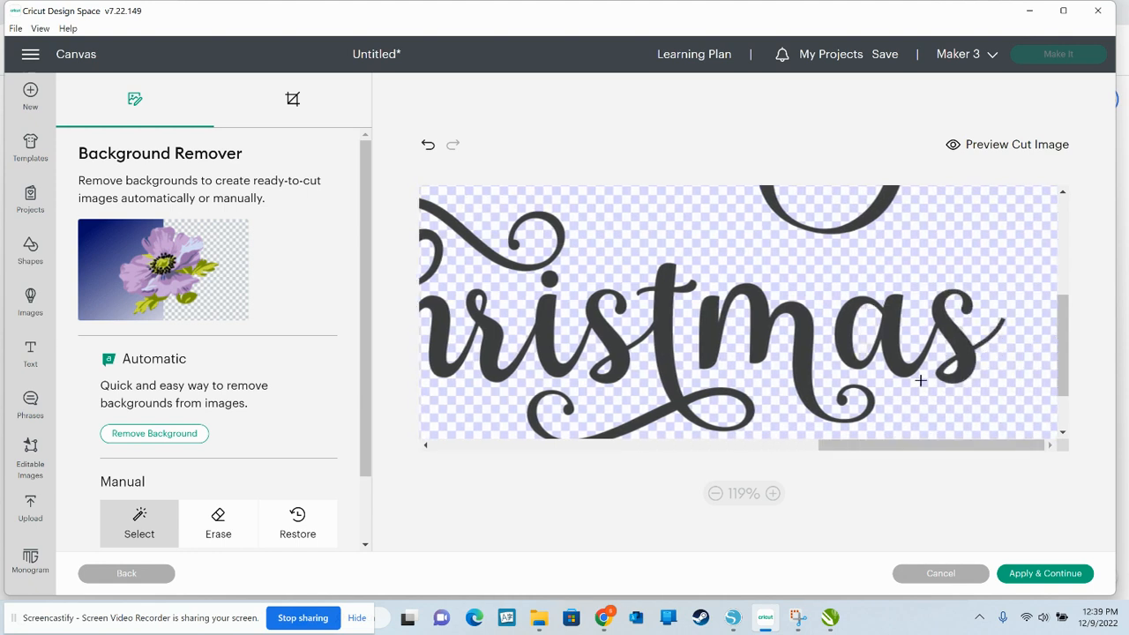
{"action": "mouse_move", "coordinate": [953, 367]}
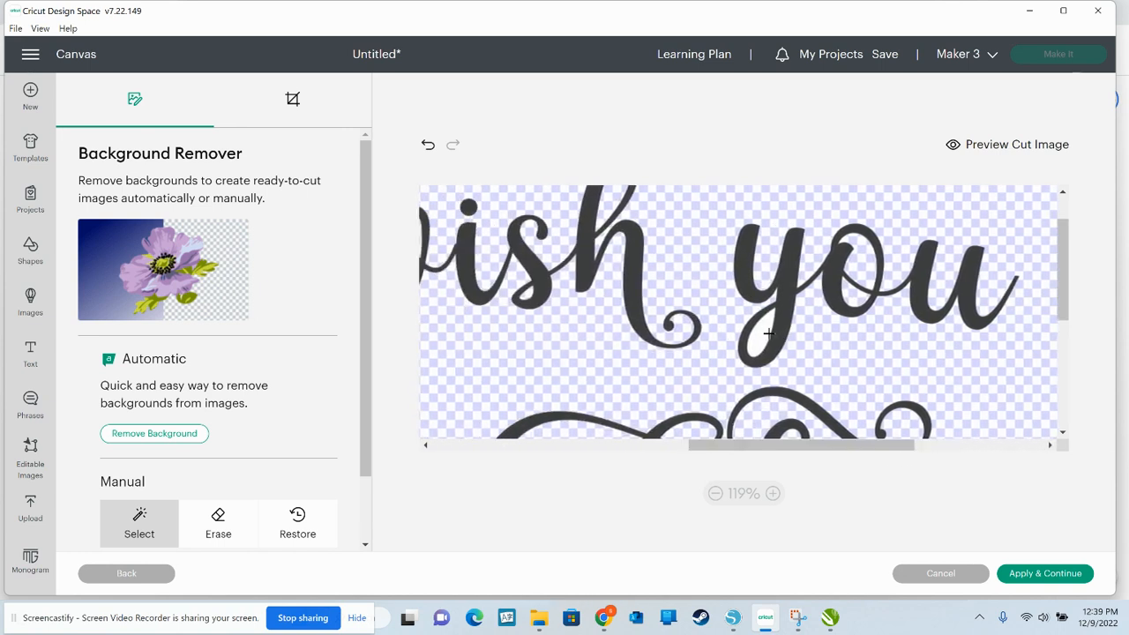
{"action": "left_click", "coordinate": [714, 494]}
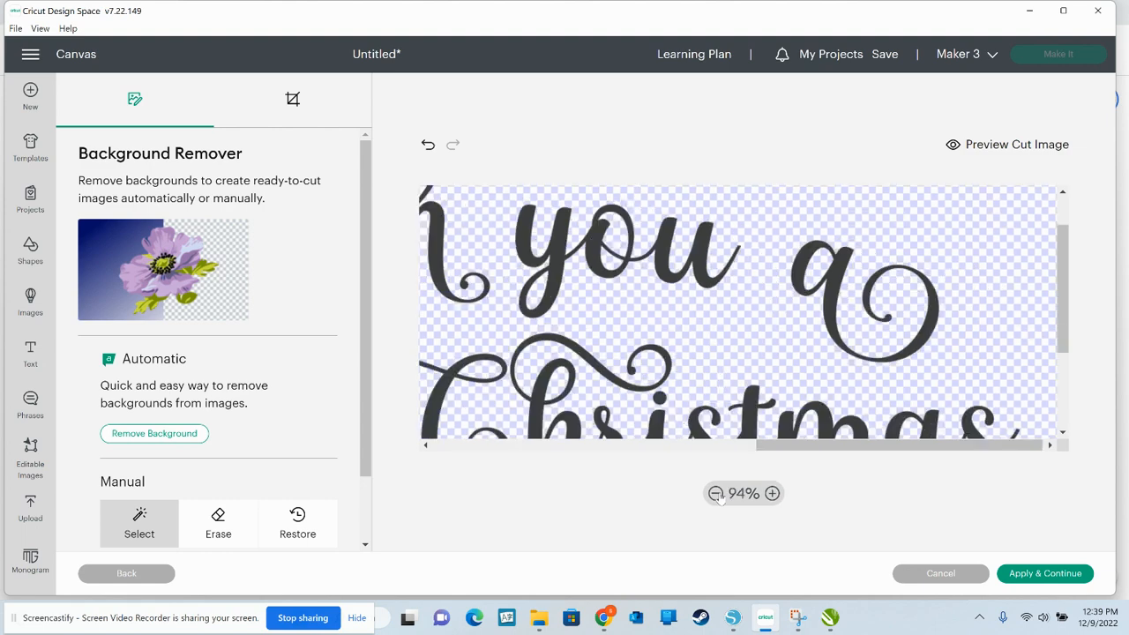
{"action": "left_click", "coordinate": [717, 494]}
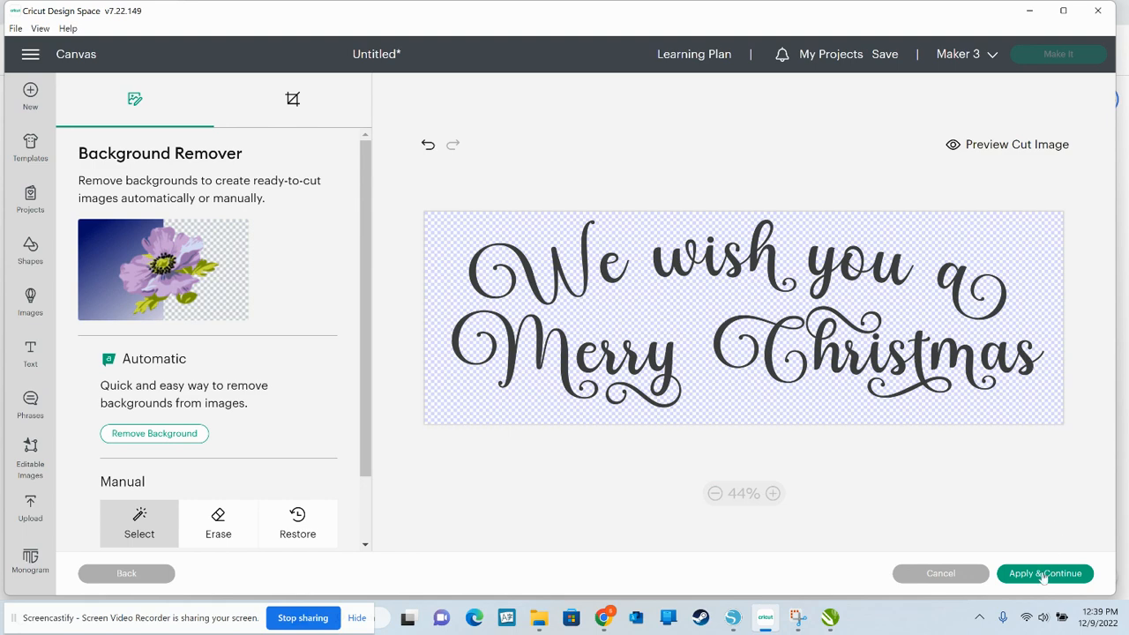
Apply the background removal and upload the script as a Cut Image named Merry10
{"action": "left_click", "coordinate": [1044, 574]}
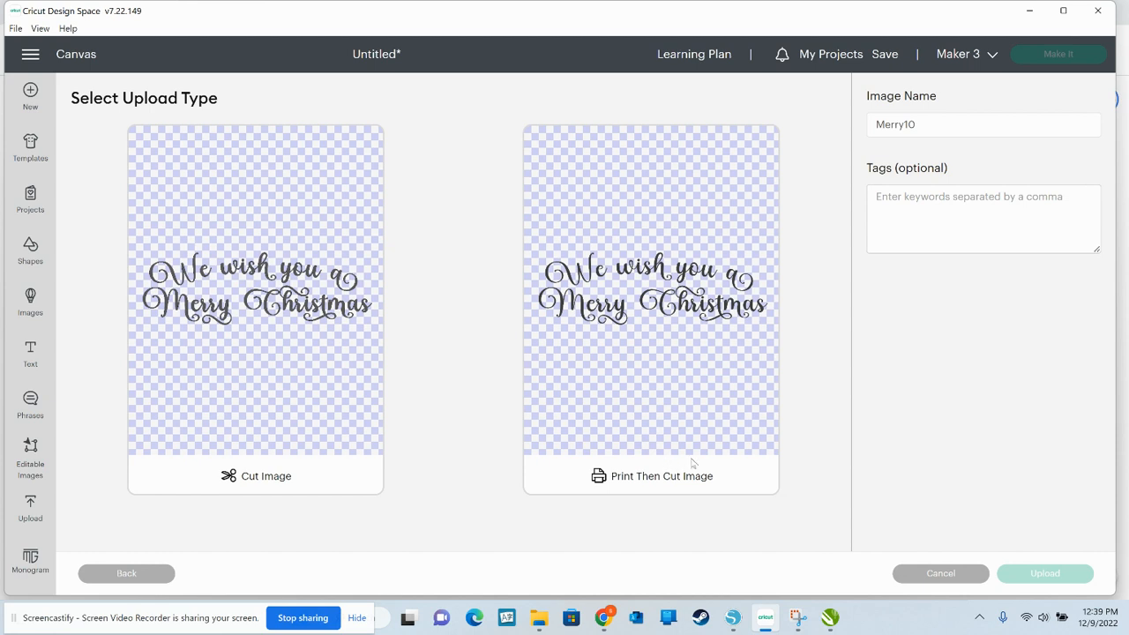
{"action": "mouse_move", "coordinate": [291, 346]}
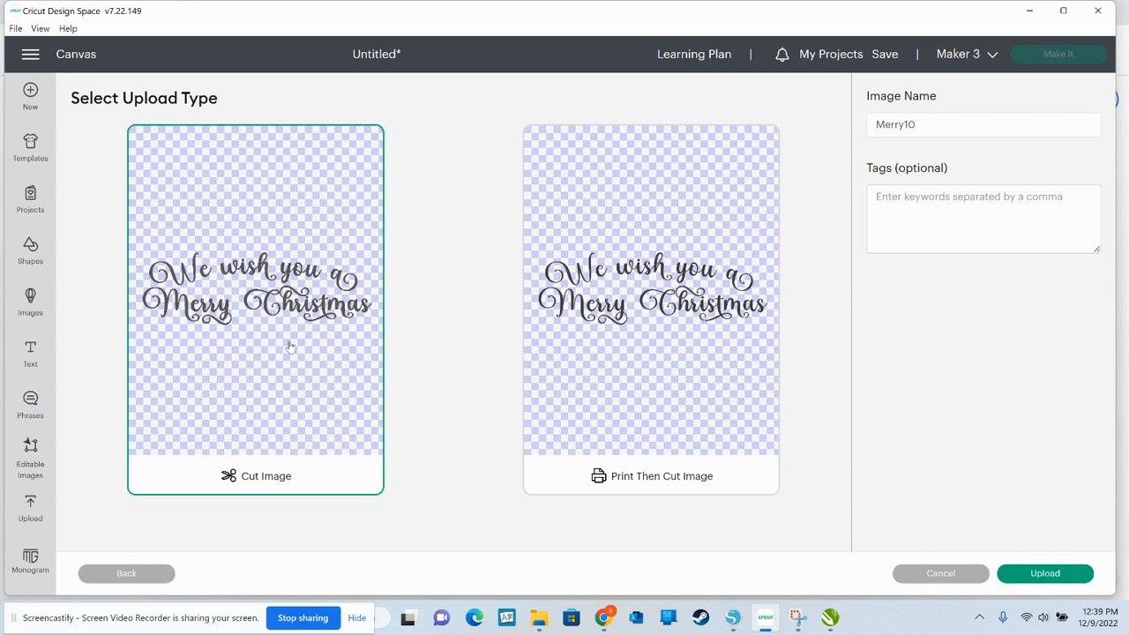
{"action": "mouse_move", "coordinate": [1059, 534]}
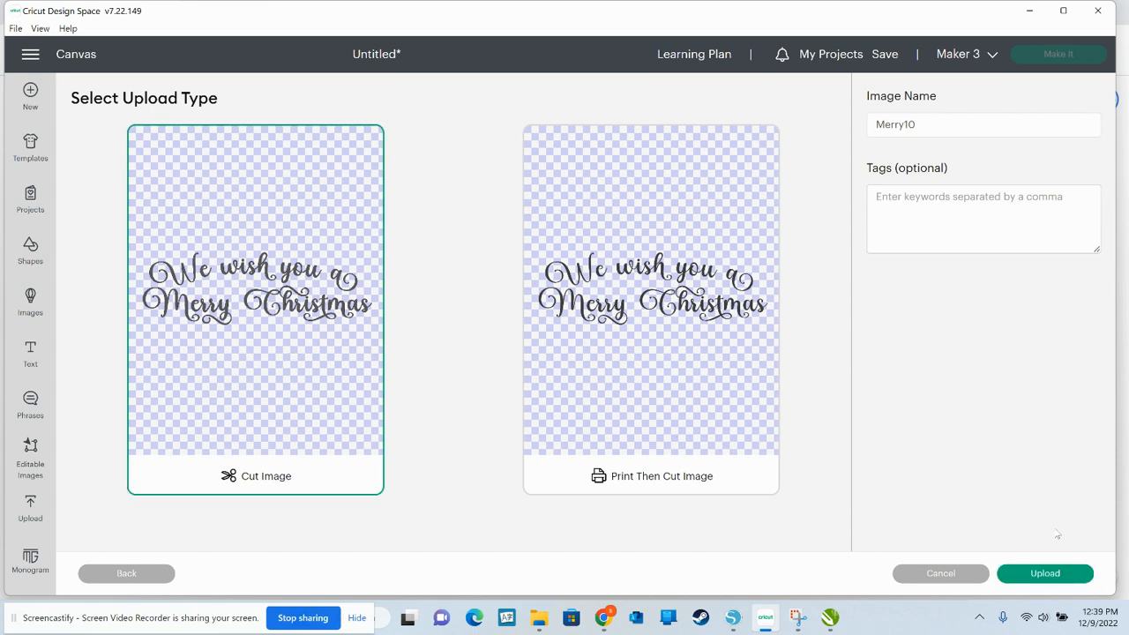
{"action": "left_click", "coordinate": [1044, 574]}
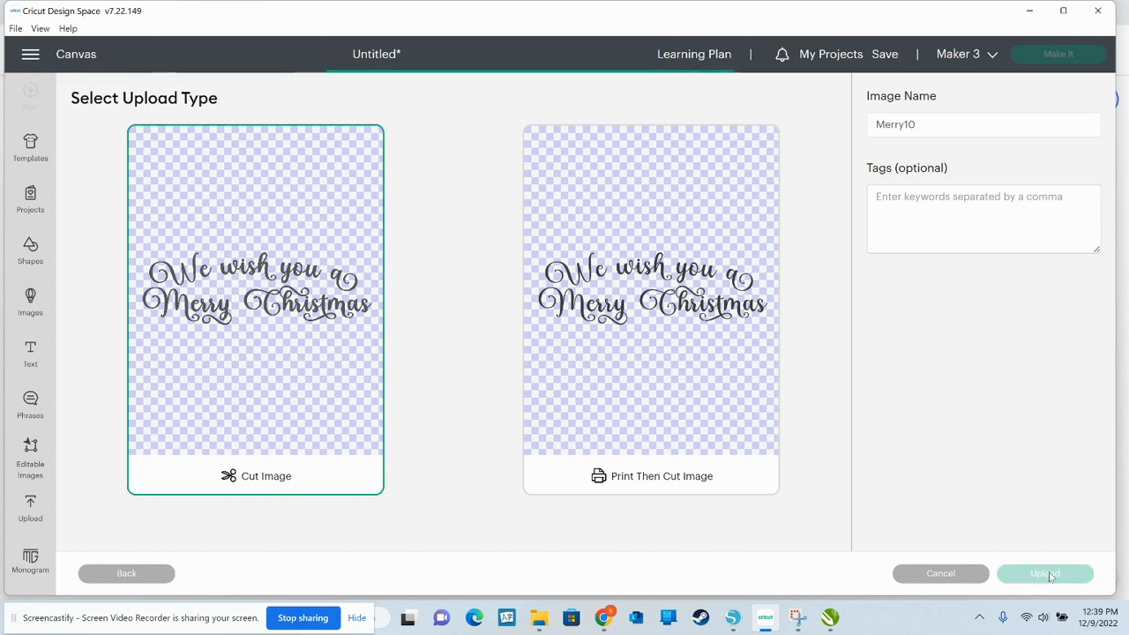
{"action": "left_click", "coordinate": [1045, 574]}
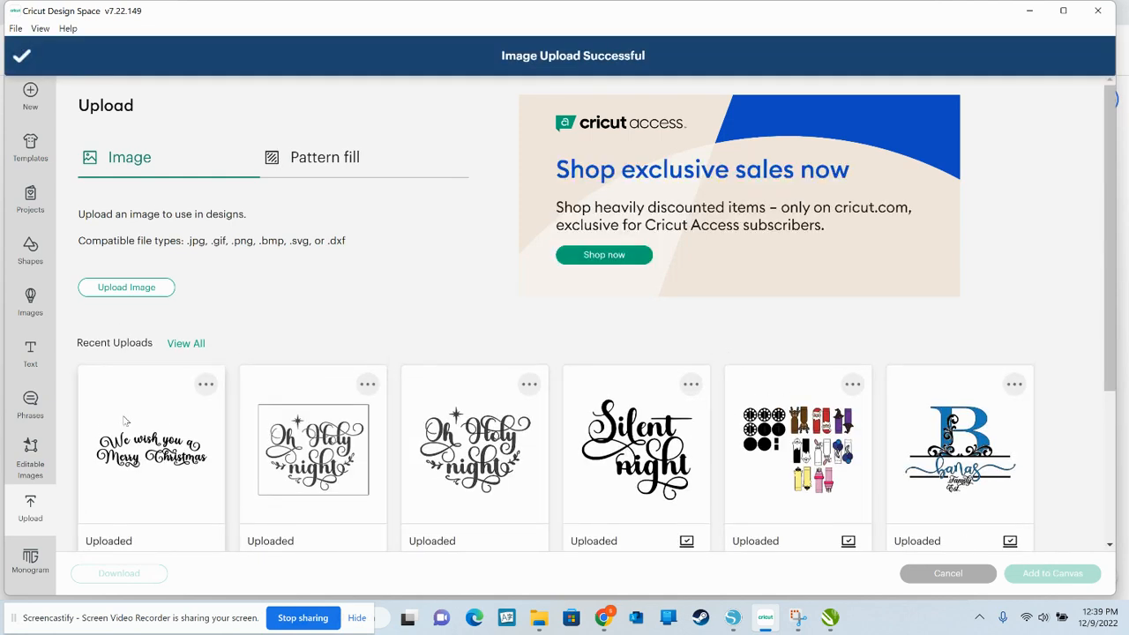
Add the uploaded Merry Christmas image from Recent Uploads to the canvas
{"action": "left_click", "coordinate": [152, 445]}
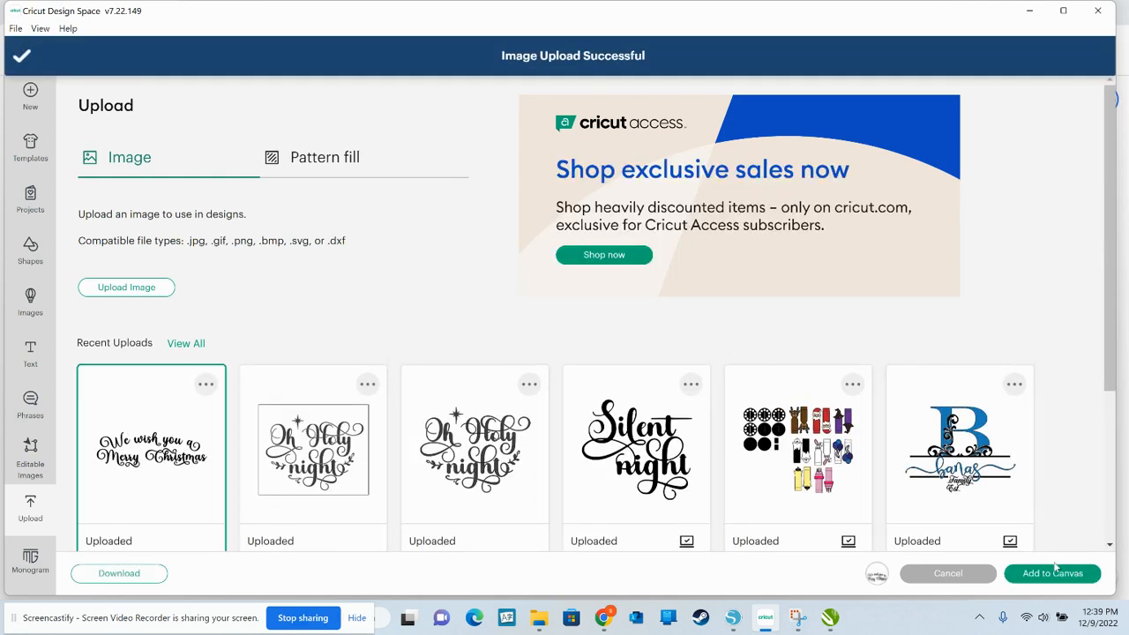
{"action": "left_click", "coordinate": [1052, 573]}
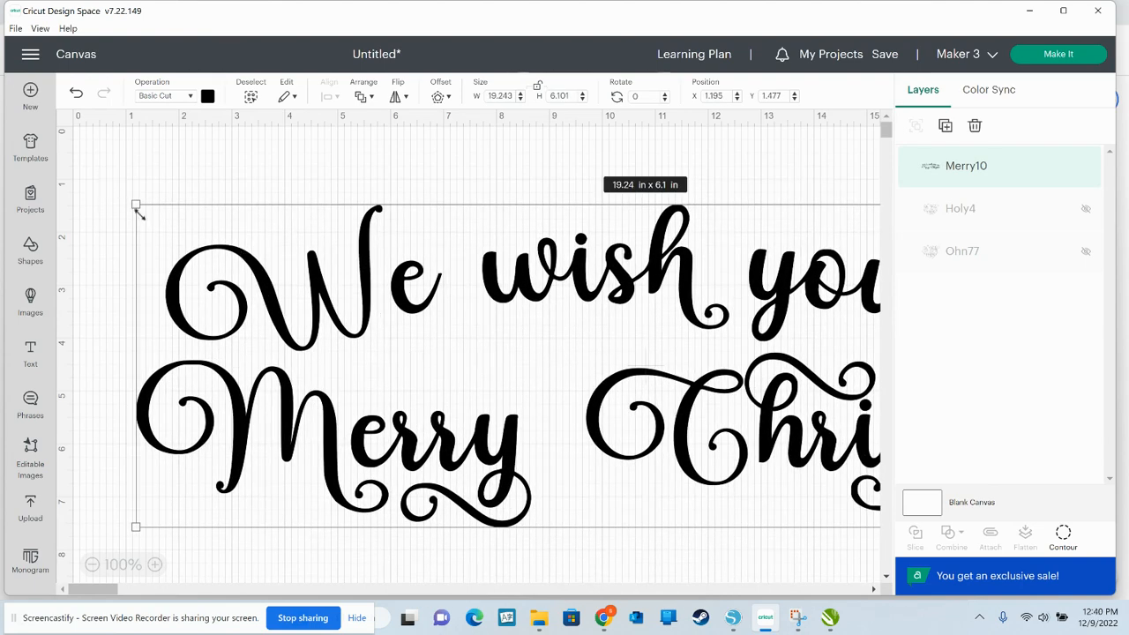
Shrink the script from its top-left corner to about 14.62 by 4.63 inches
{"action": "left_click_drag", "start_coordinate": [135, 205], "coordinate": [215, 229]}
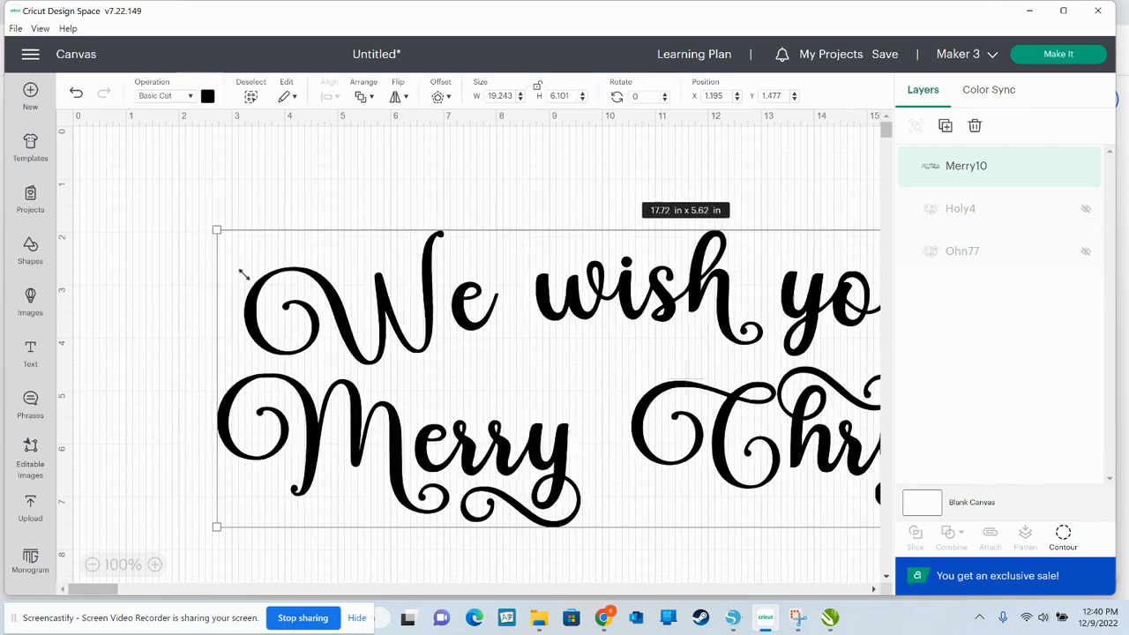
{"action": "left_click_drag", "start_coordinate": [215, 229], "coordinate": [270, 247]}
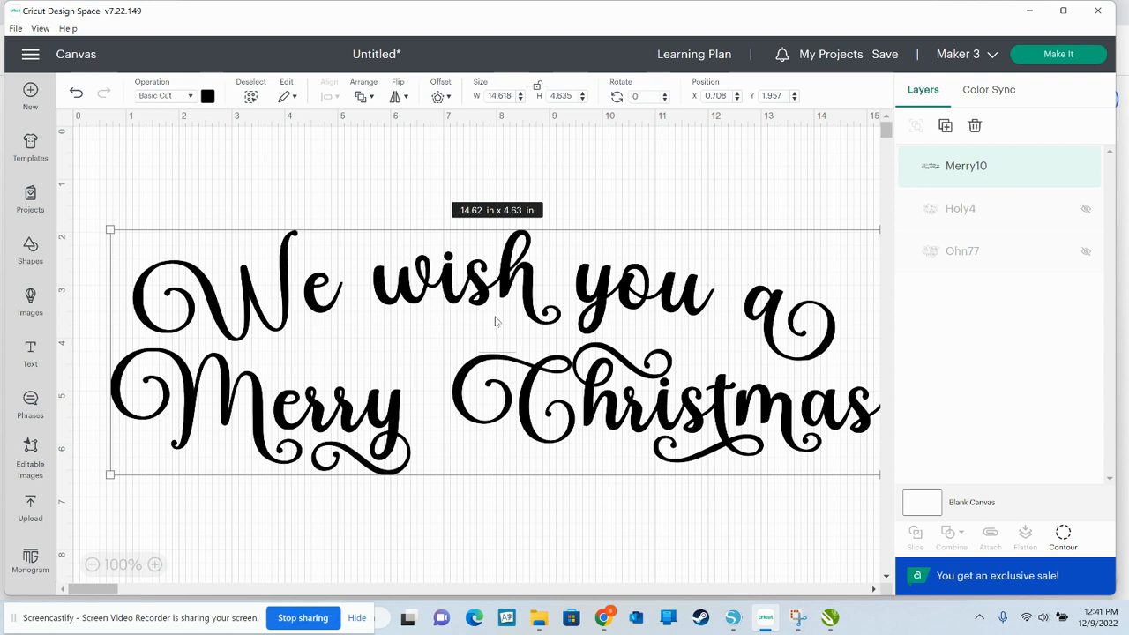
{"action": "mouse_move", "coordinate": [393, 365]}
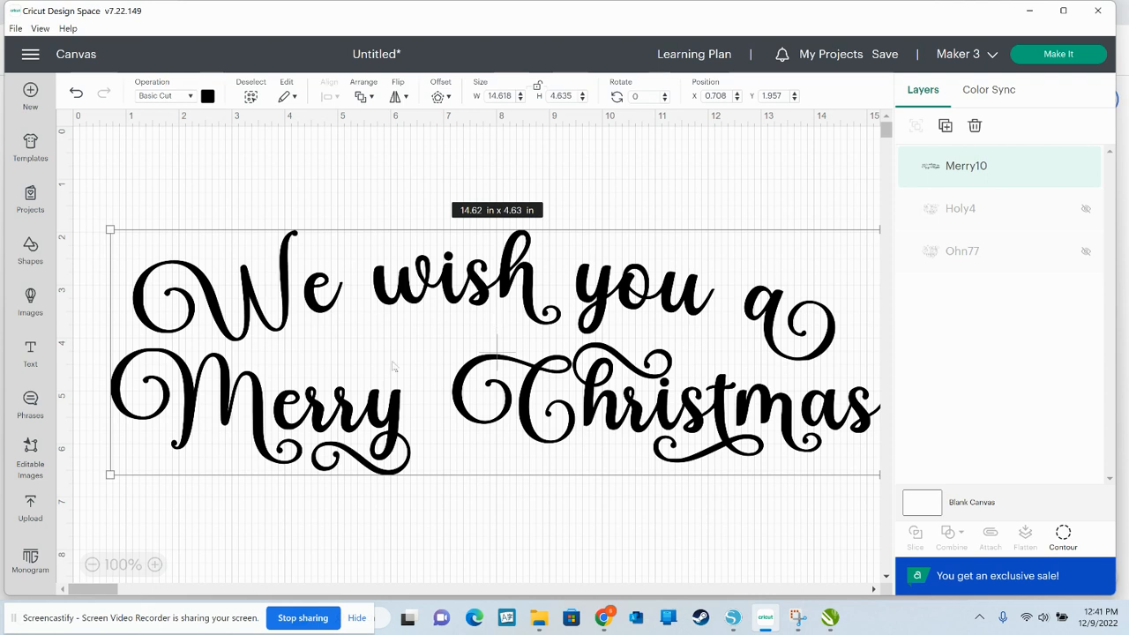